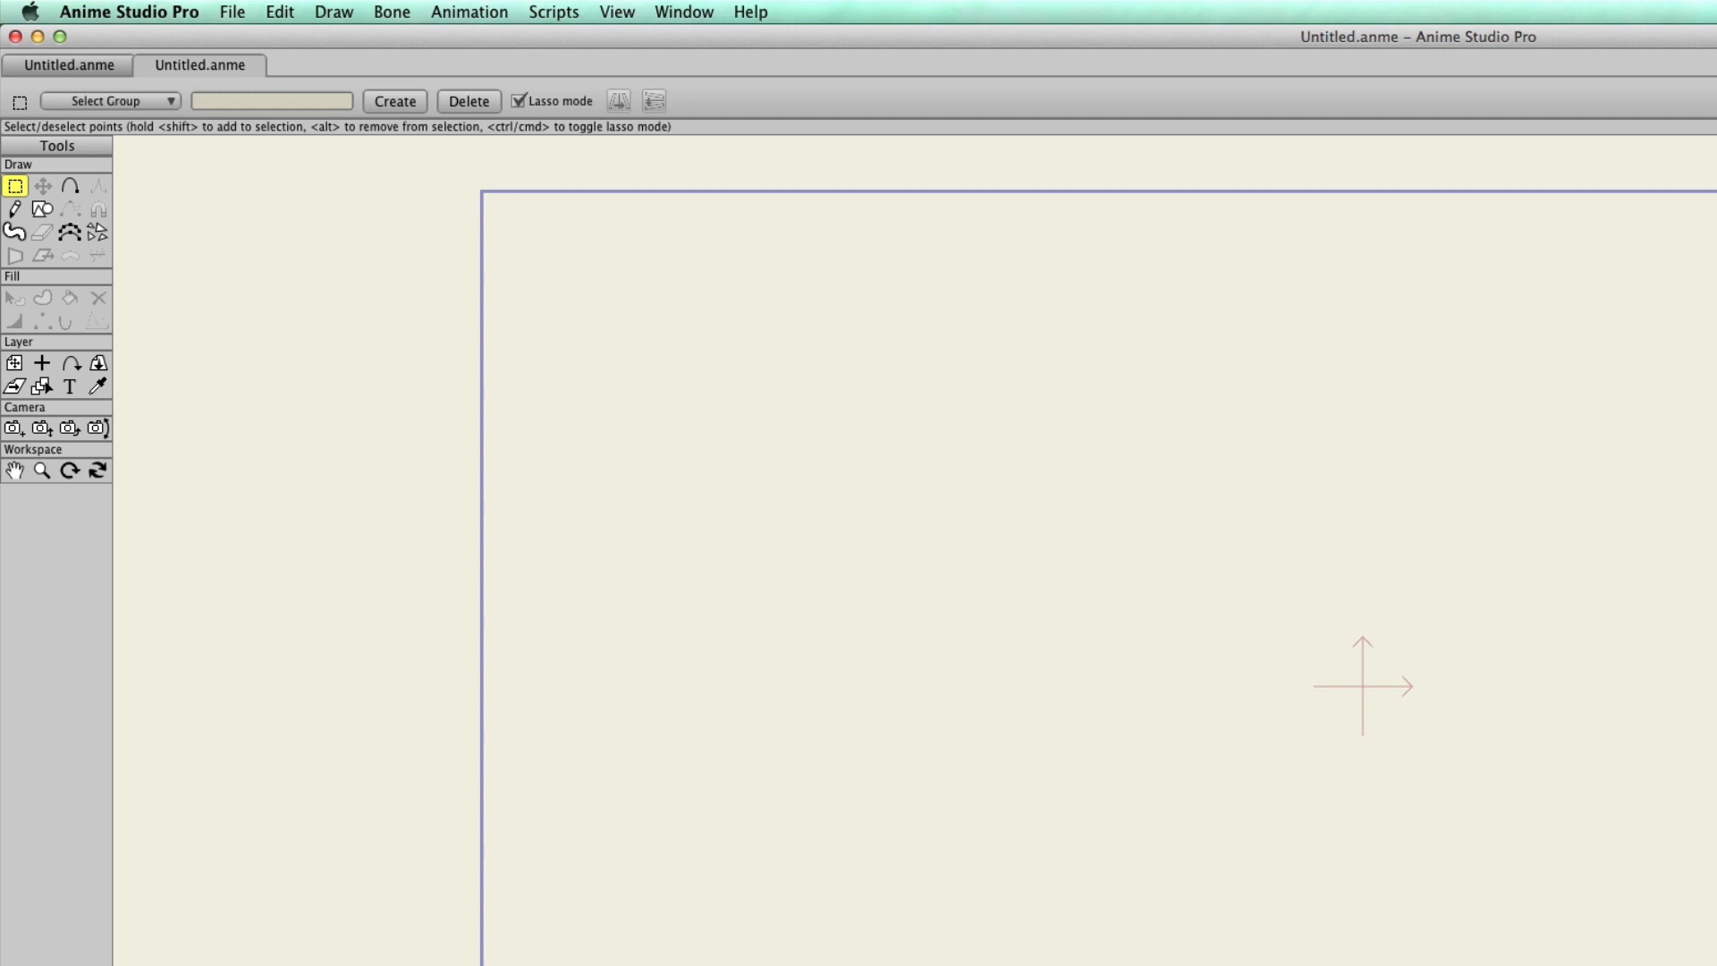
Draw a thick, tapering dark-green curved stroke (width 31) across the canvas
click(15, 210)
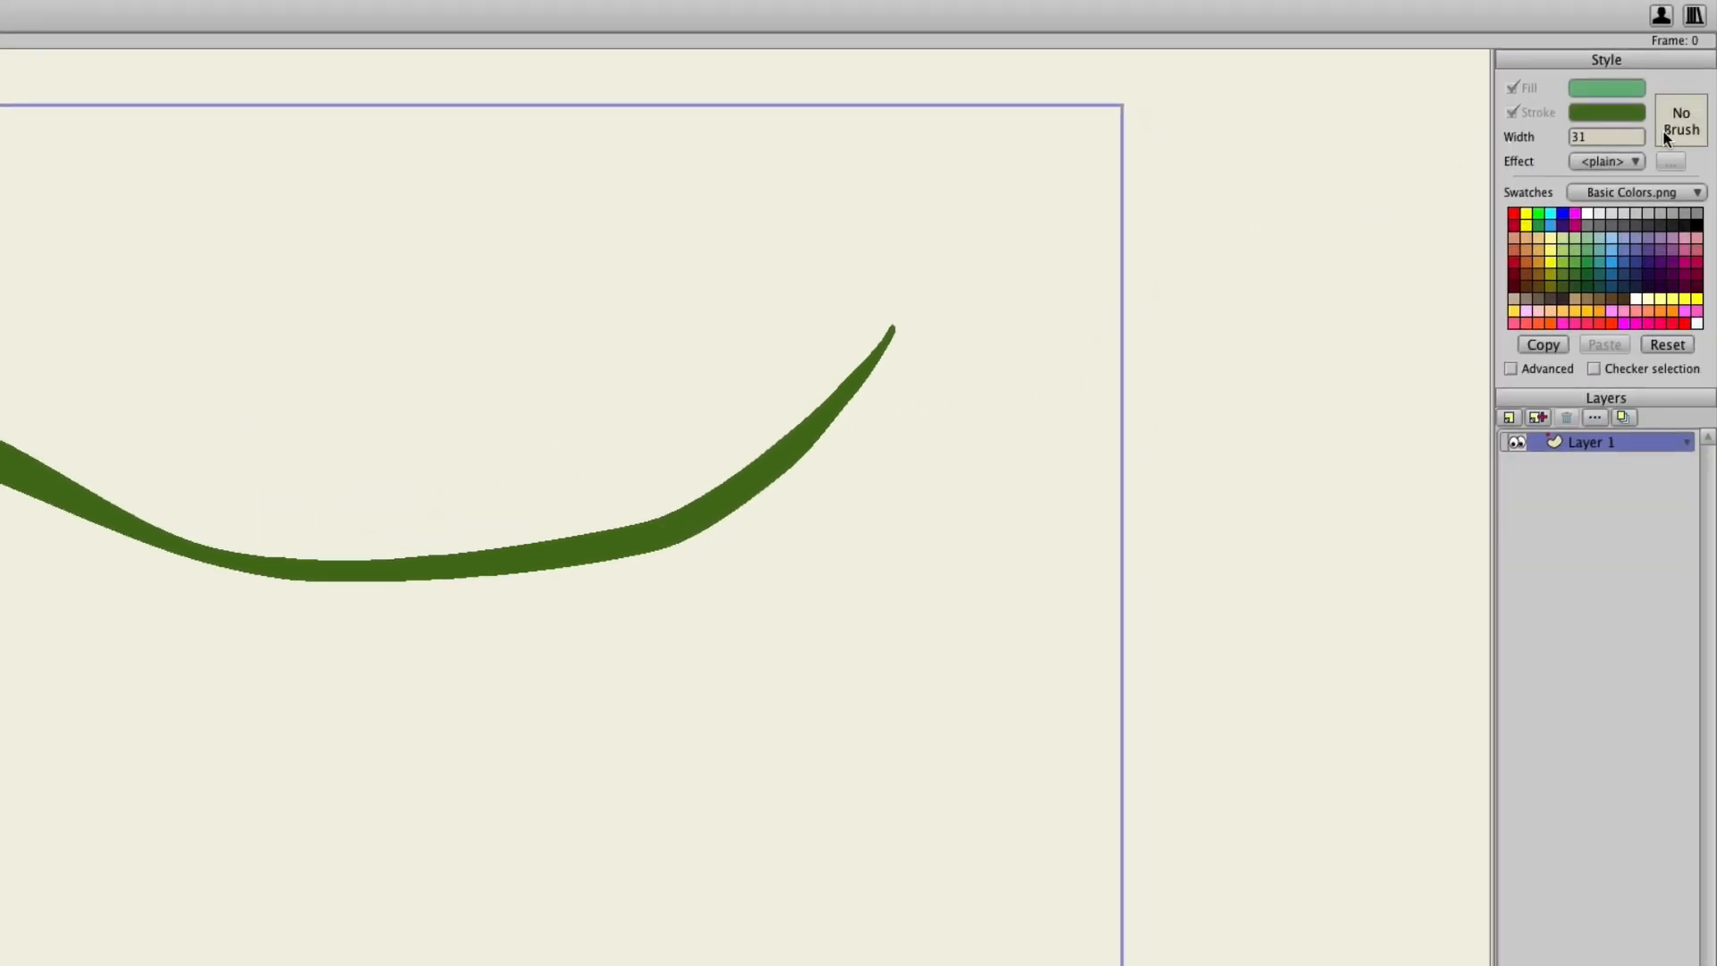
Preview the brush library, then clear back to a blank canvas for a rectangle
click(1679, 121)
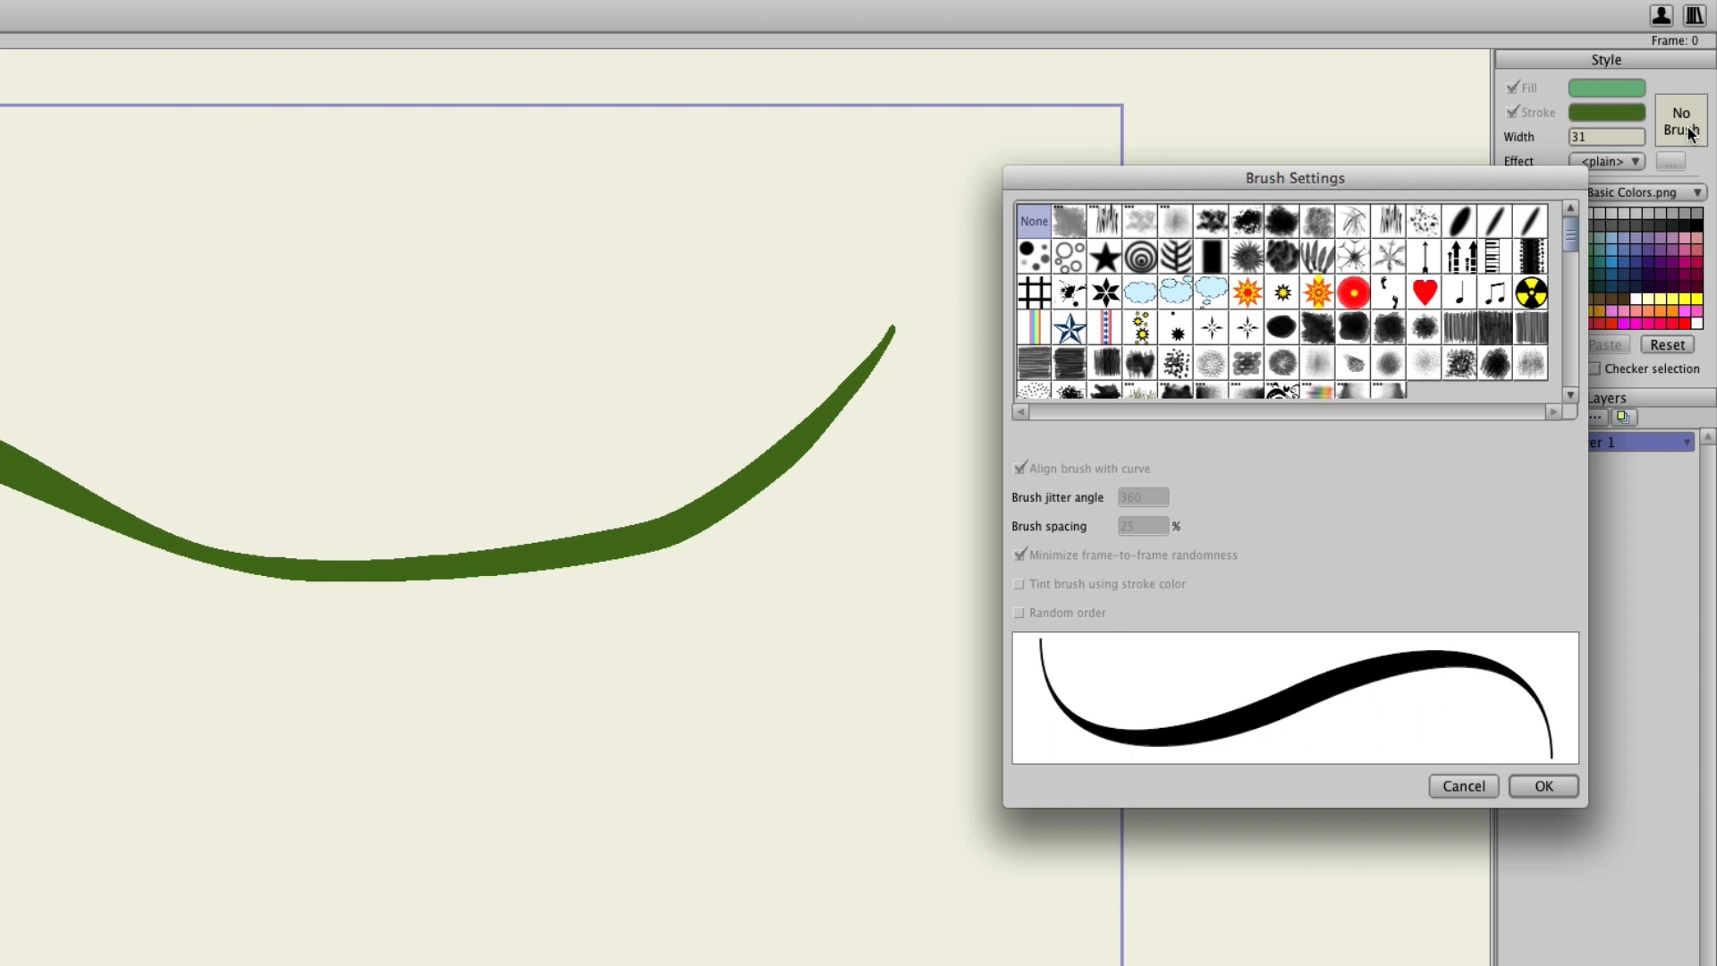
mouse_move(1229, 239)
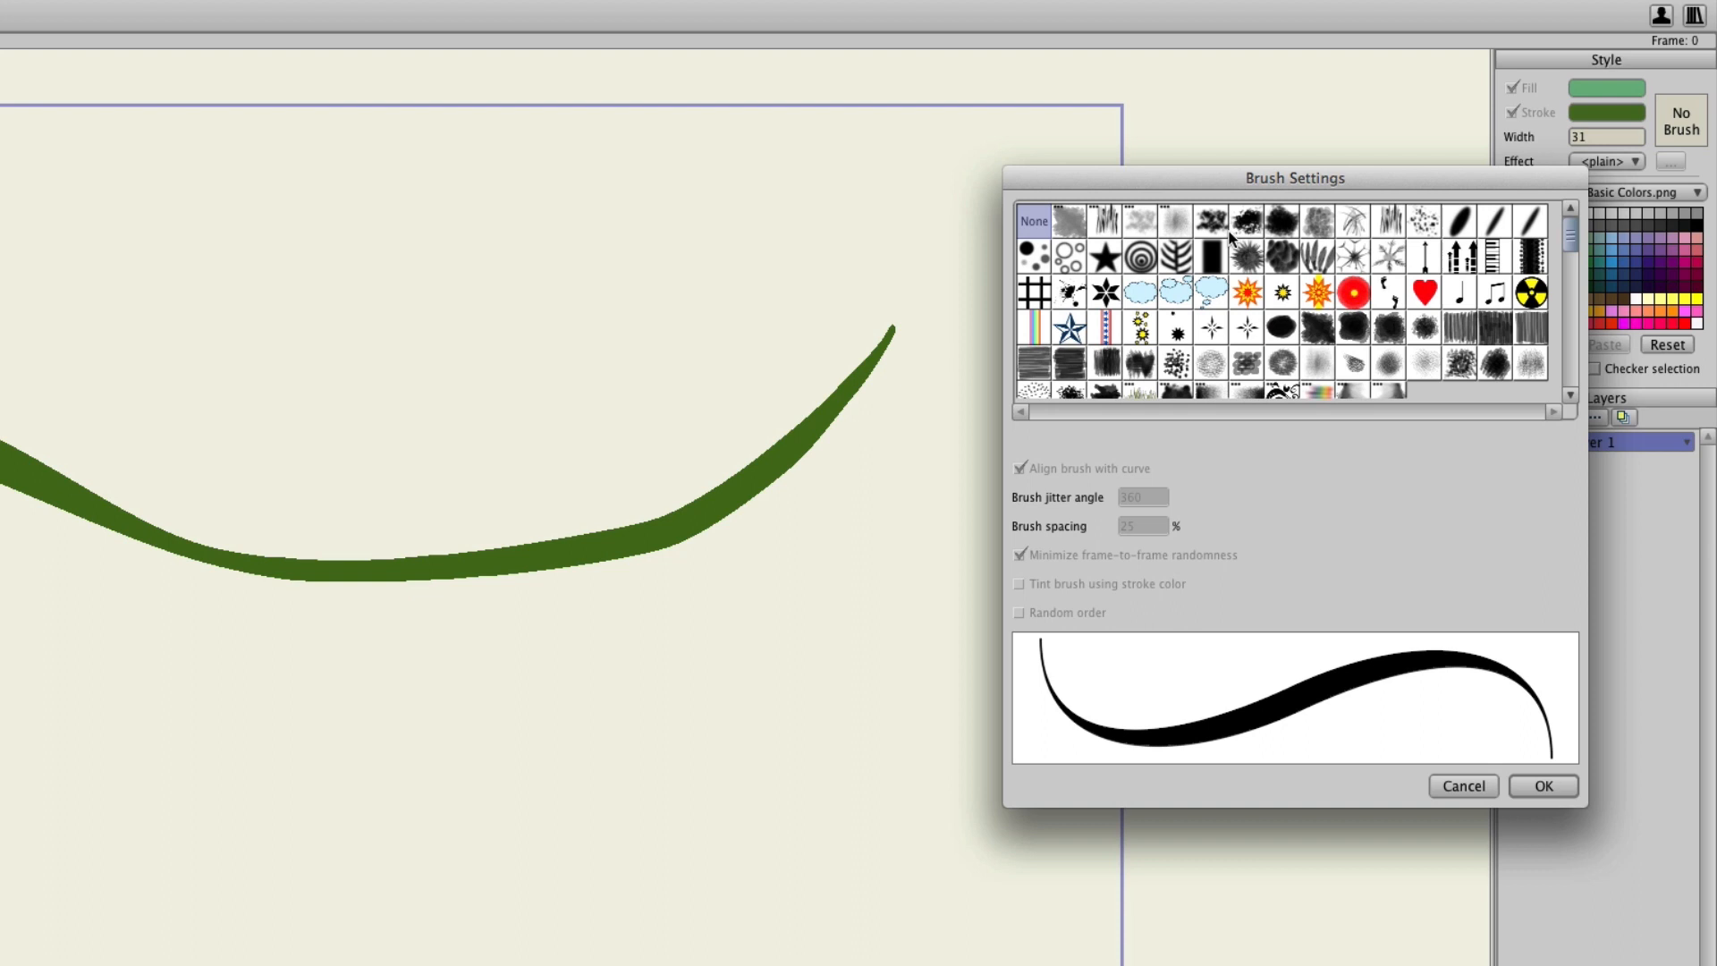
click(1174, 256)
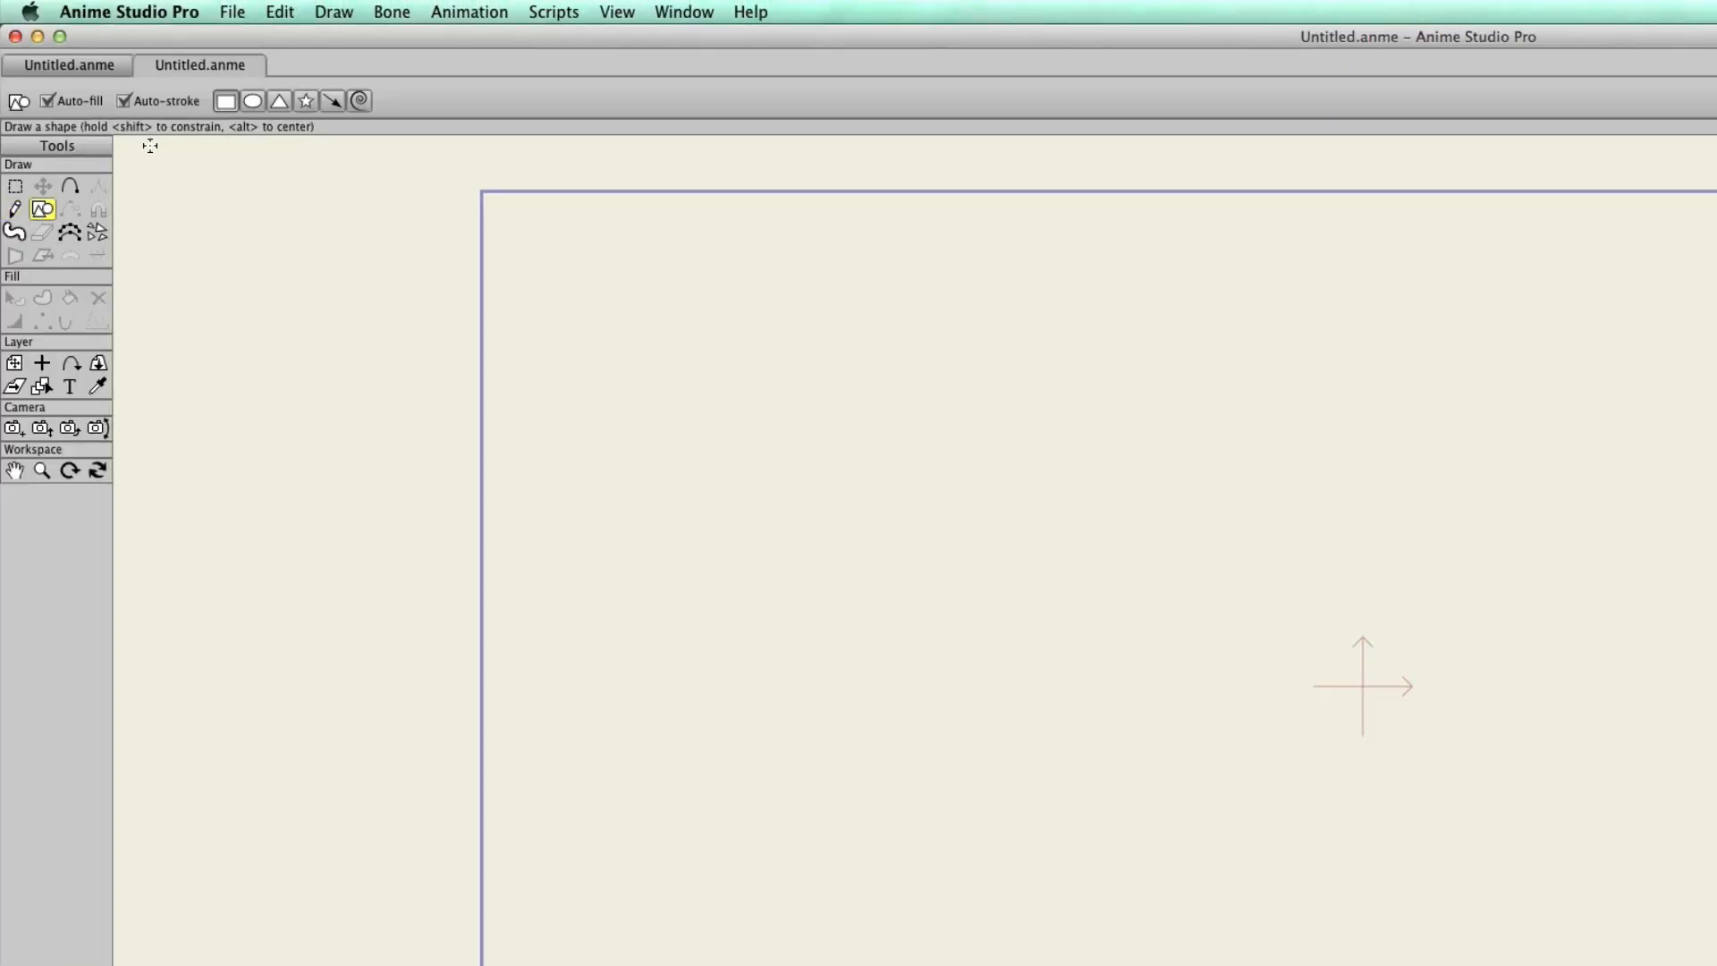
Draw a green rectangle, select it, and bring up its brush choices
click(438, 659)
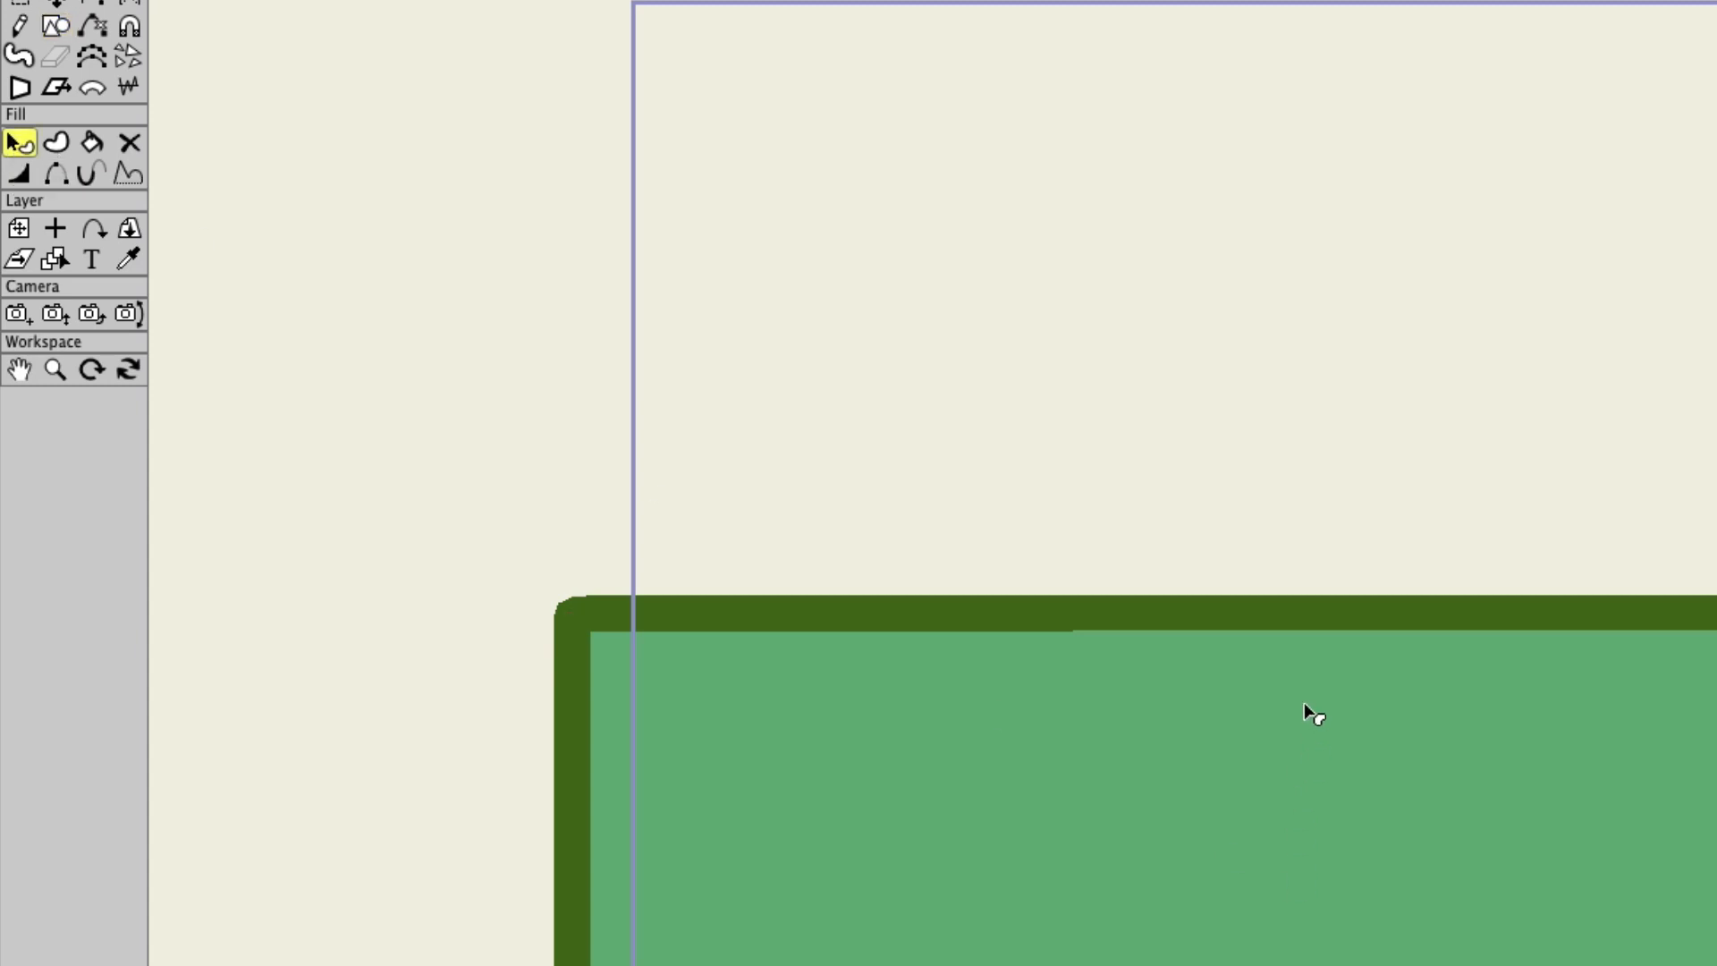
click(1668, 170)
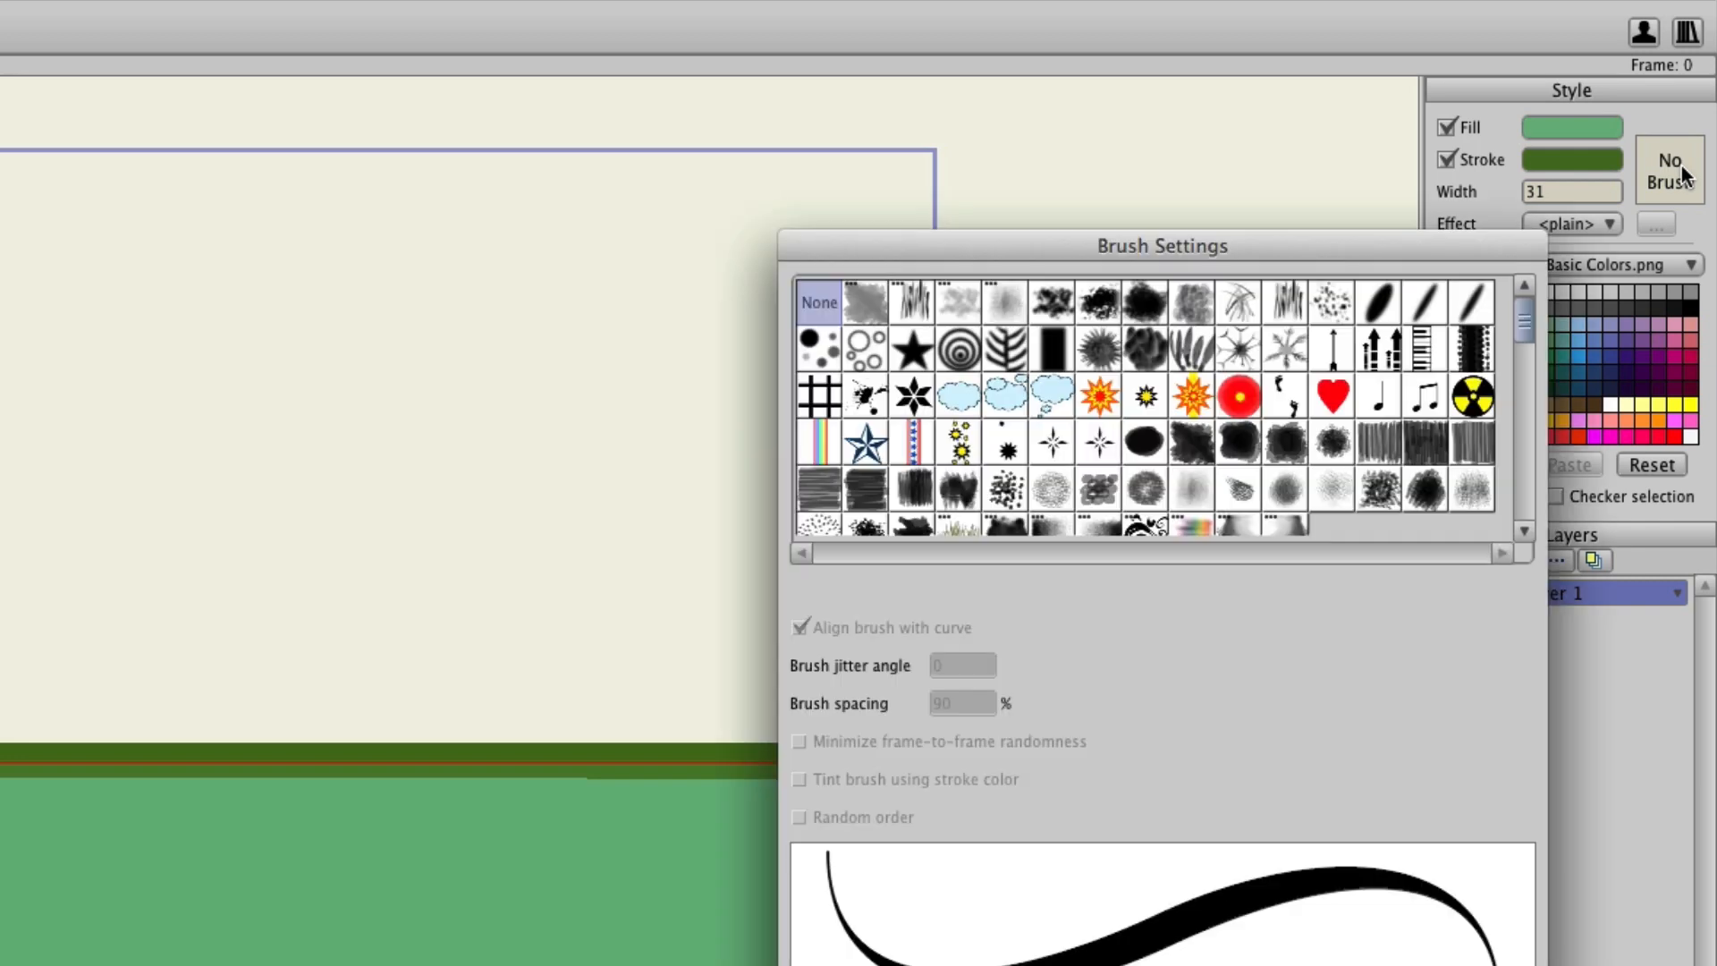
Apply the leafy Brush515_1_0_90 brush to the rectangle's outline
click(1004, 348)
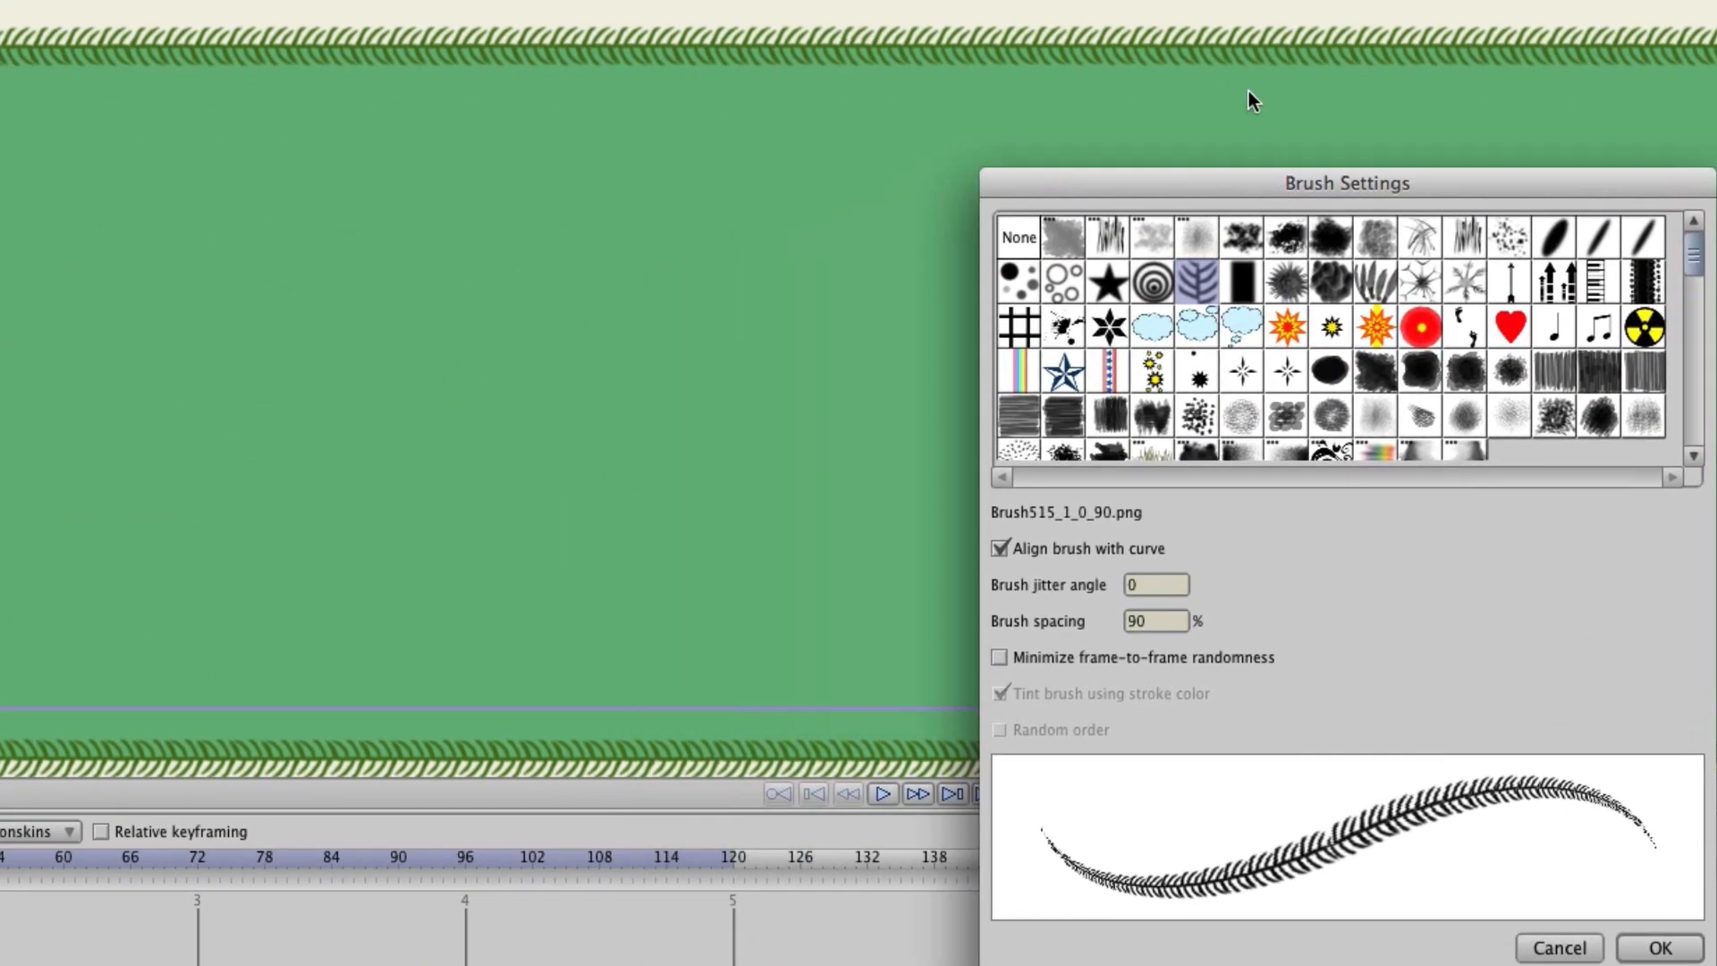
mouse_move(1385, 191)
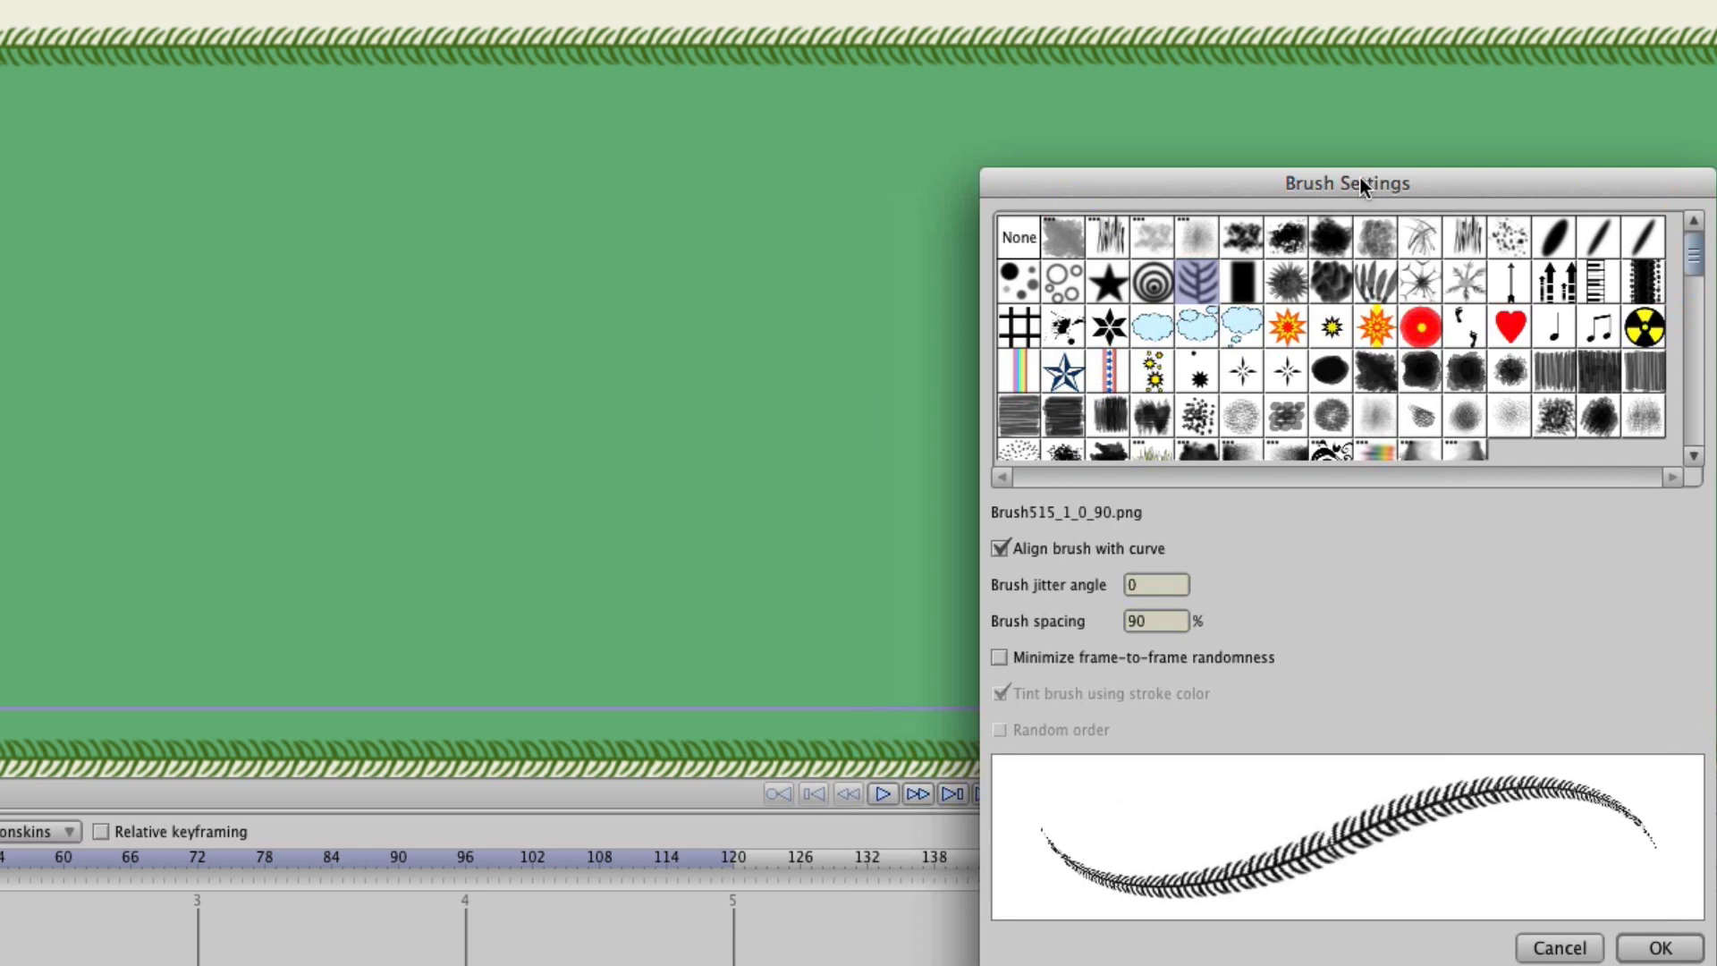
mouse_move(1157, 528)
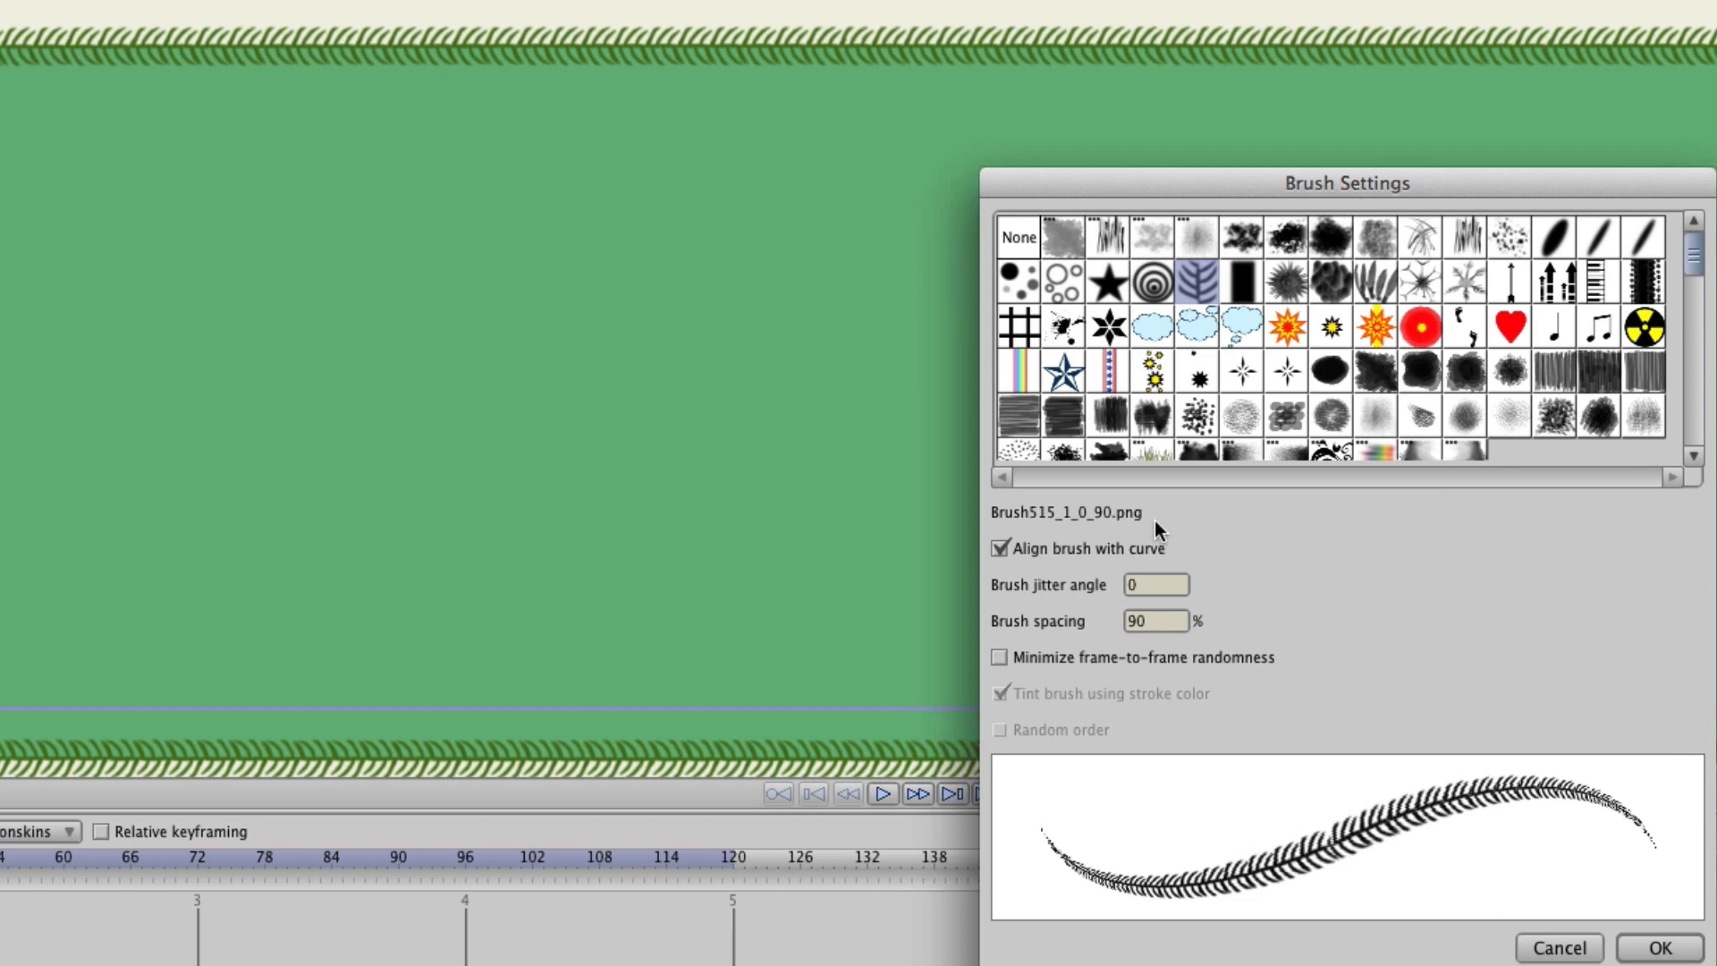
mouse_move(1103, 560)
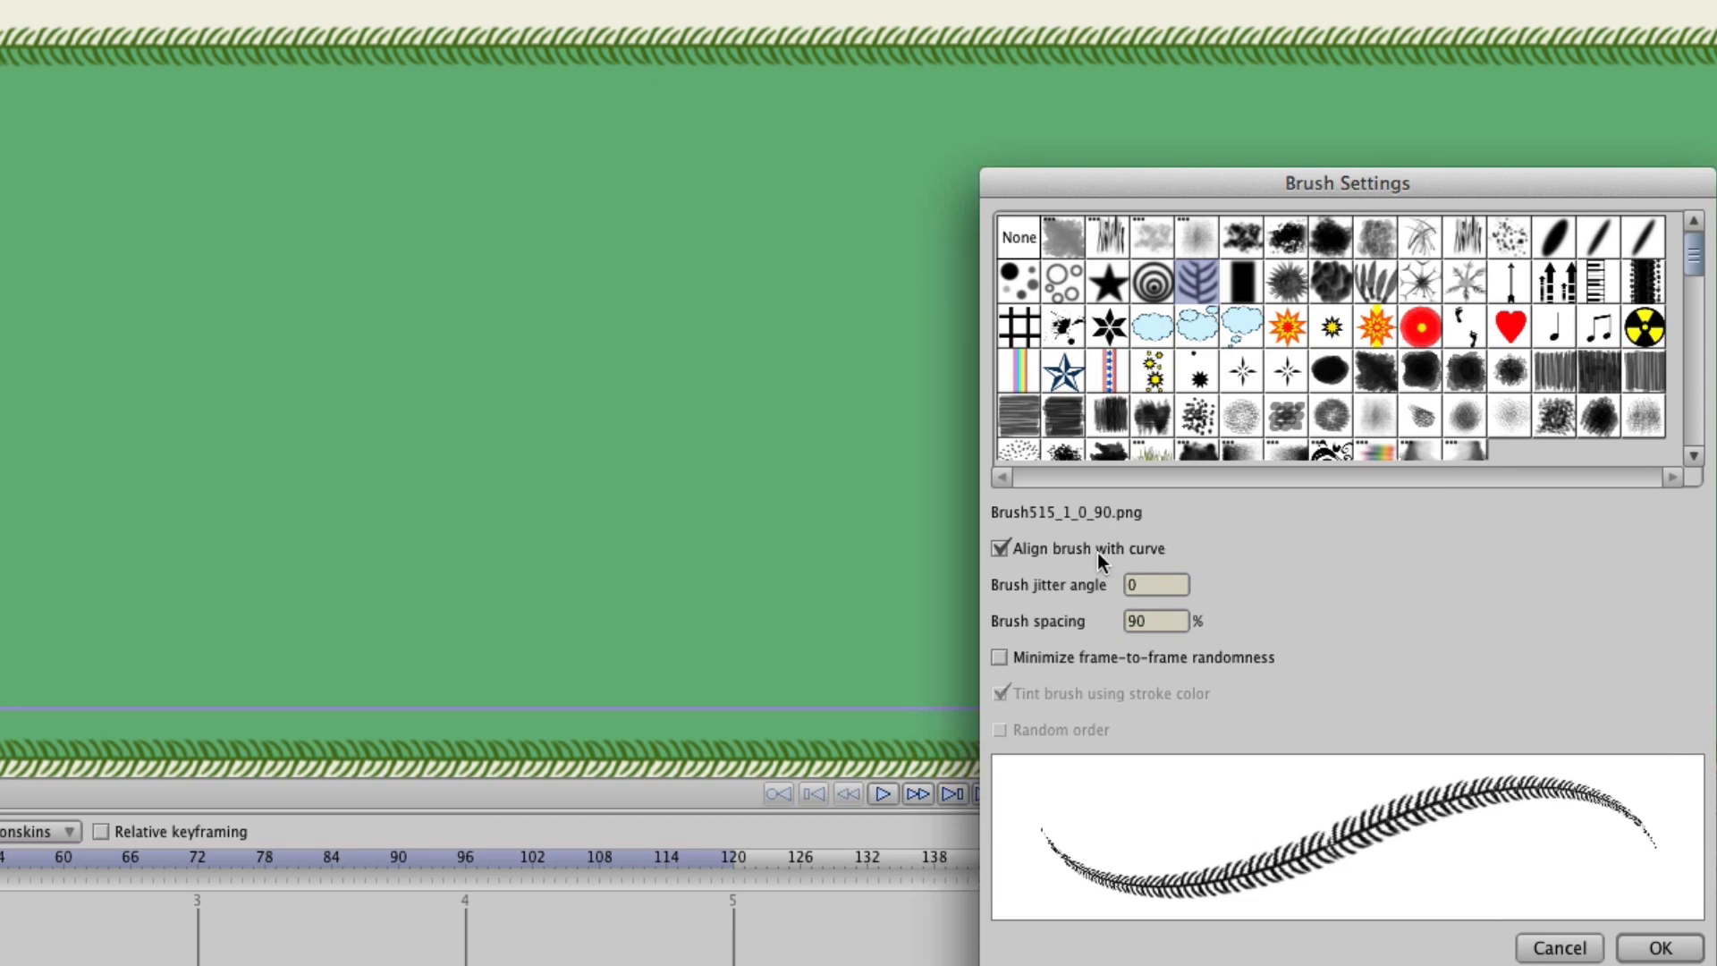
Toggle Align brush with curve off and on to compare, leaving it checked
click(998, 548)
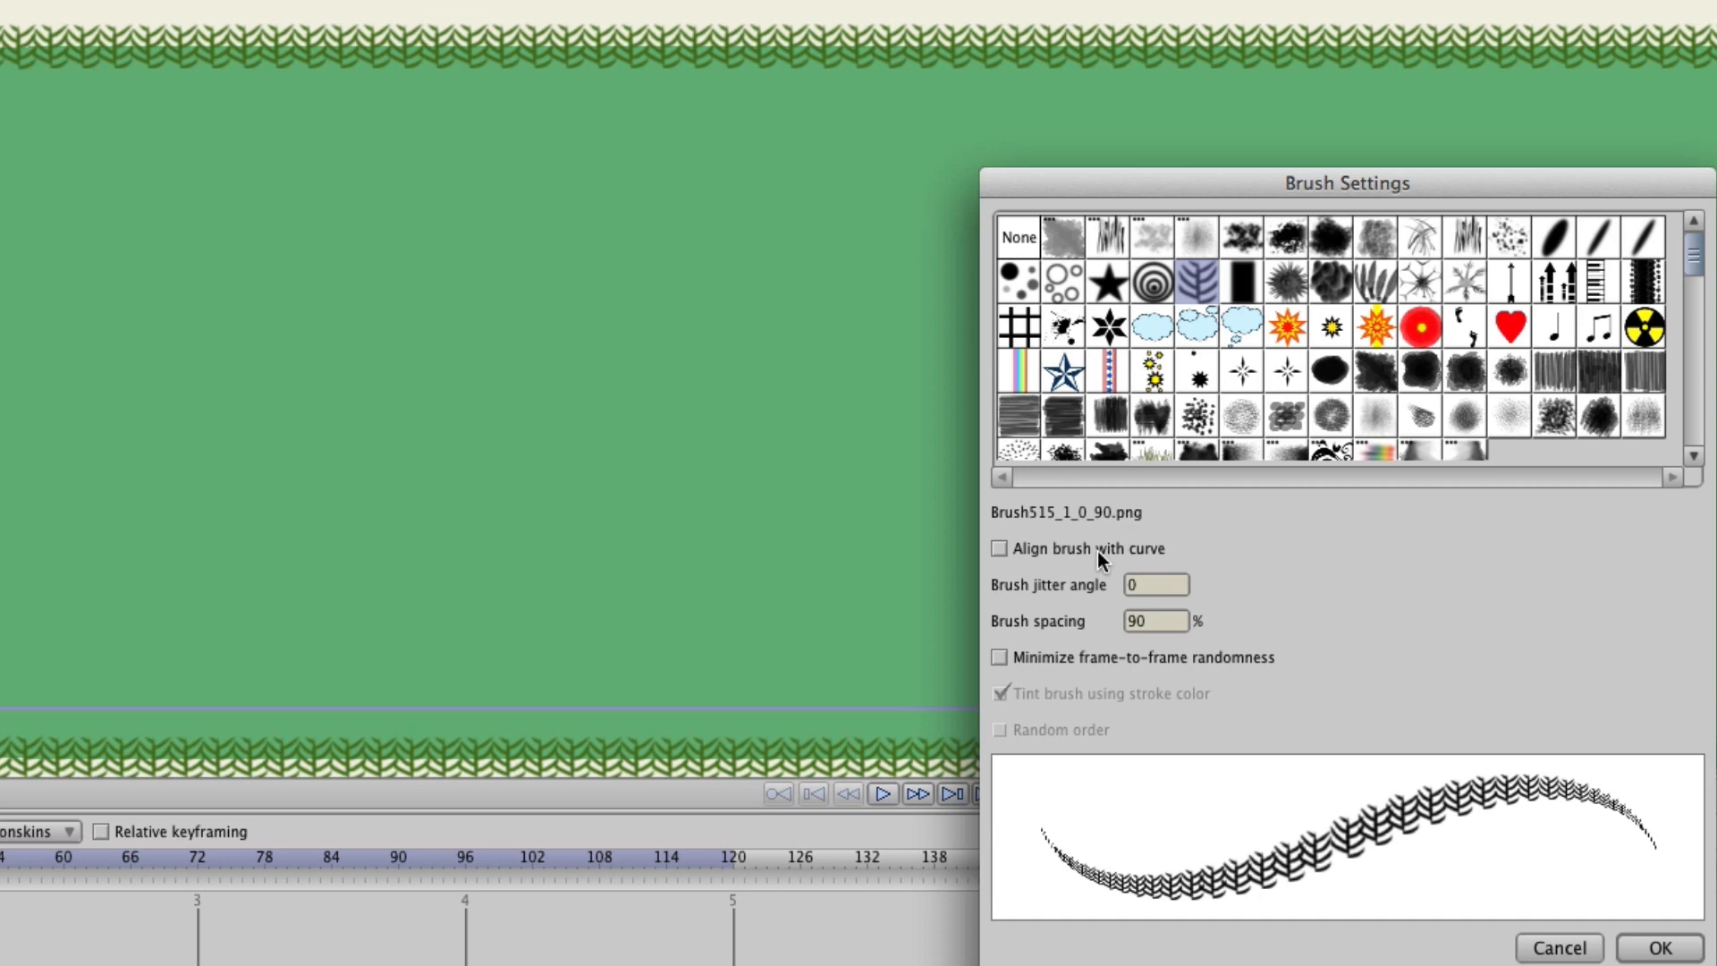
click(997, 548)
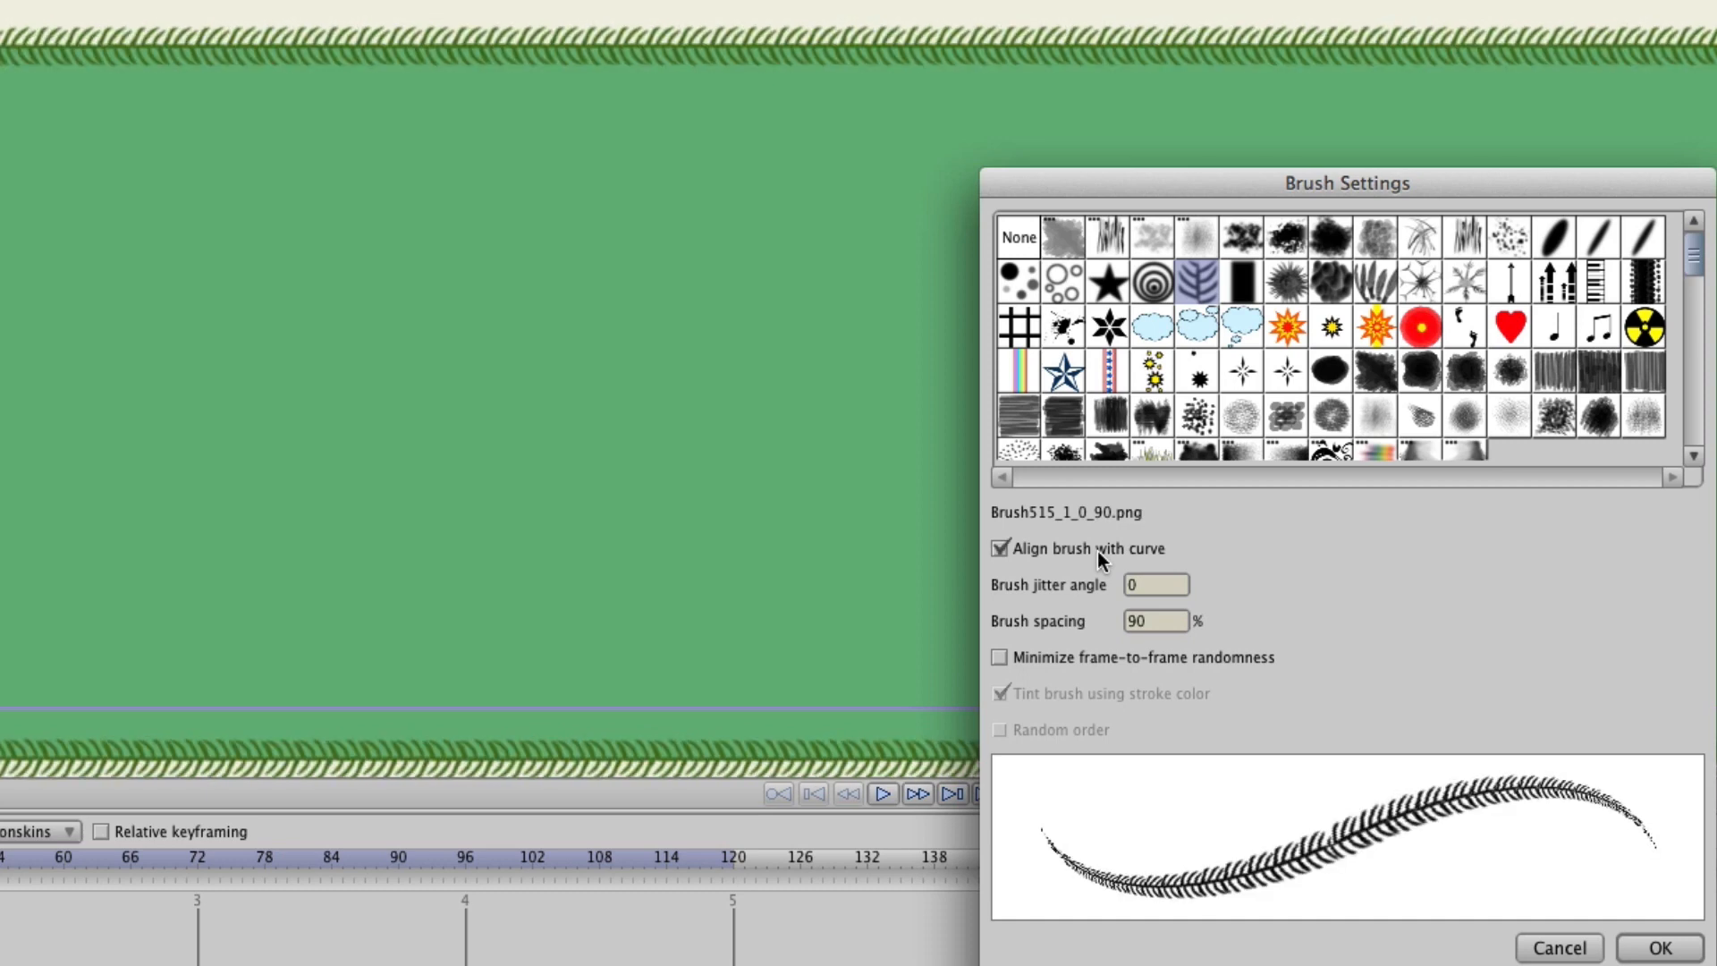
click(998, 548)
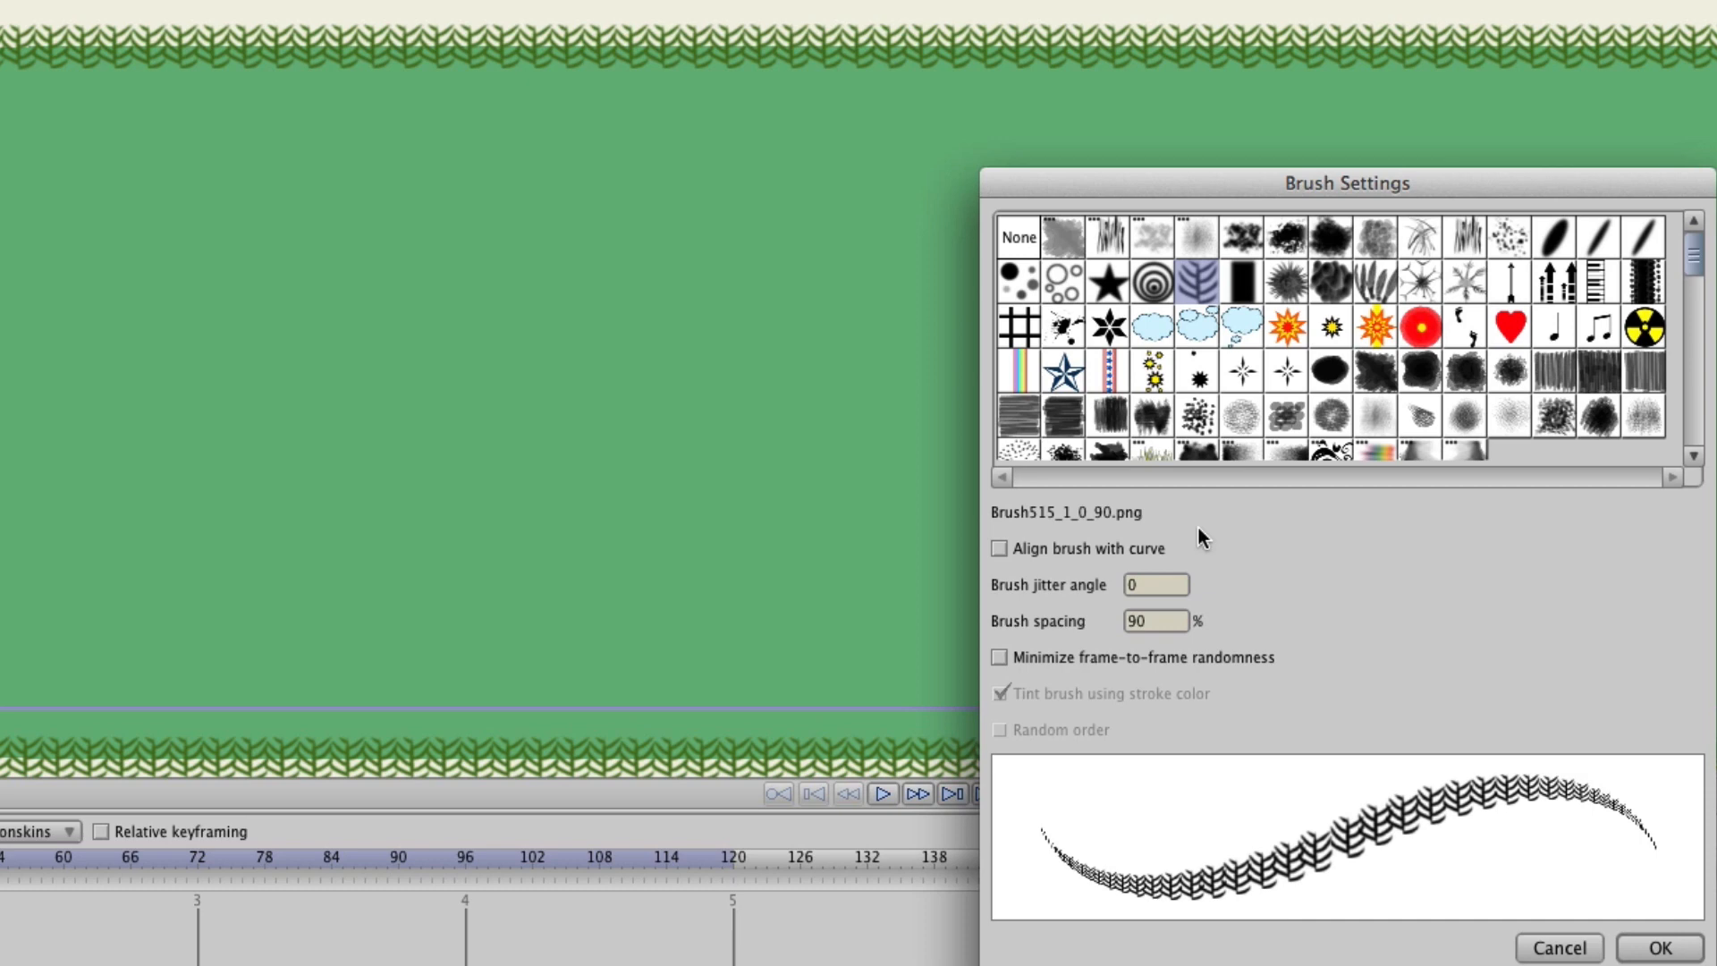
click(998, 547)
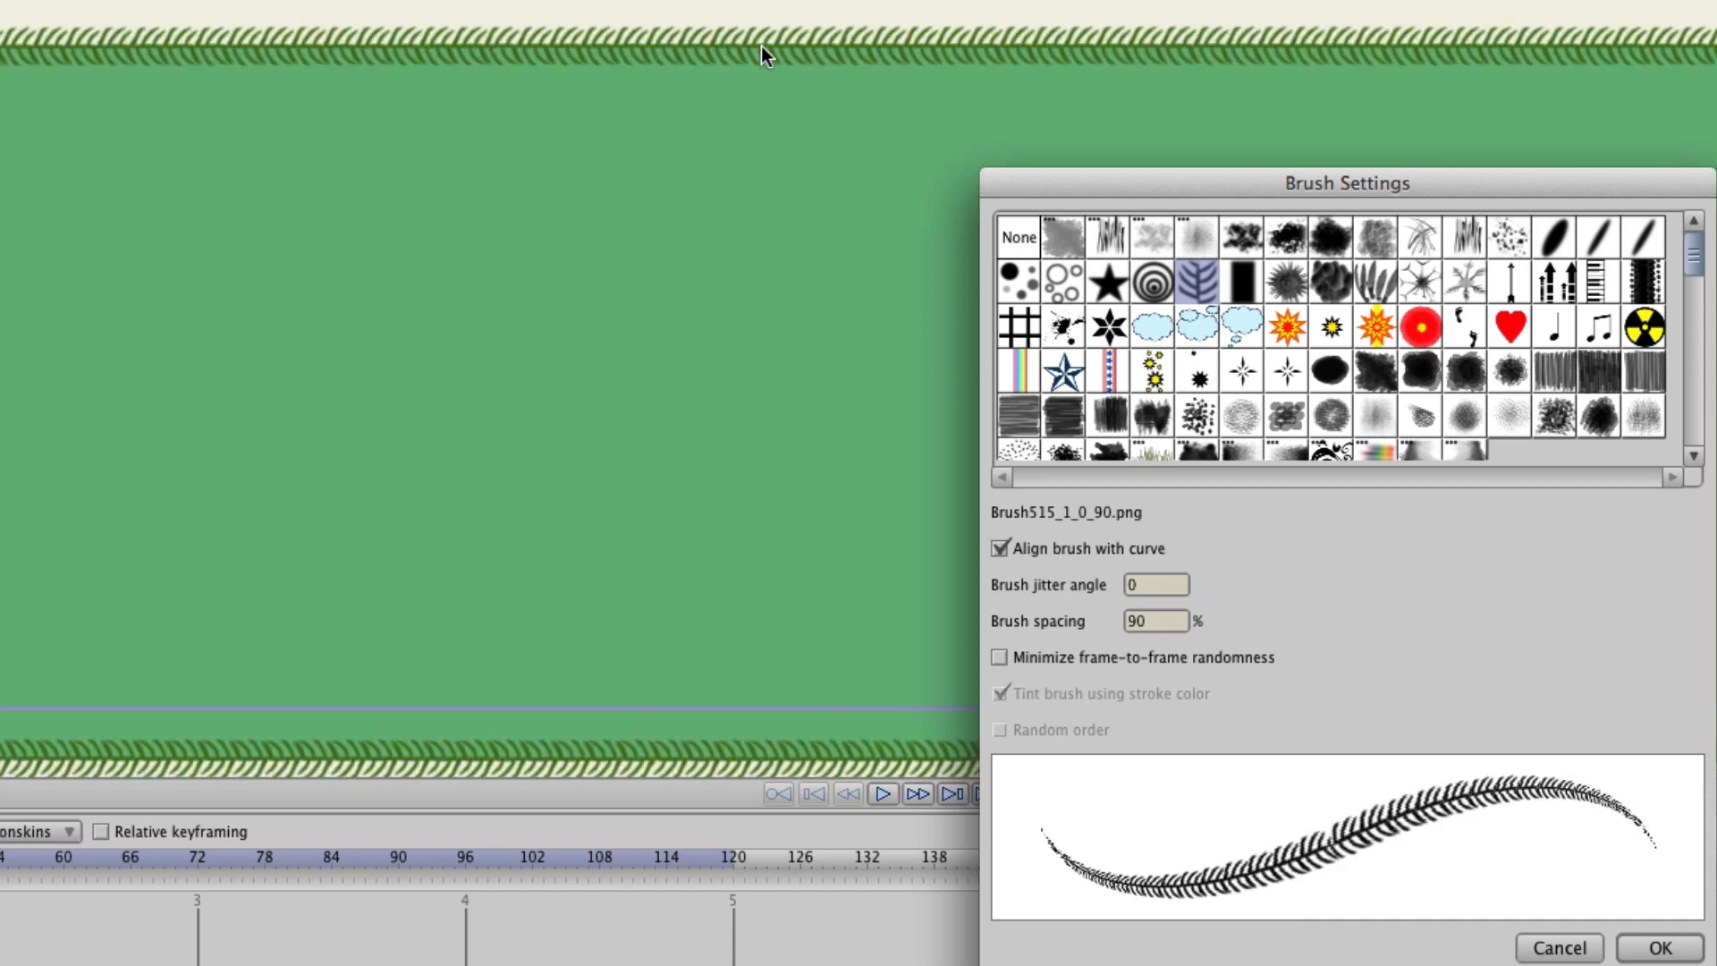
mouse_move(1151, 91)
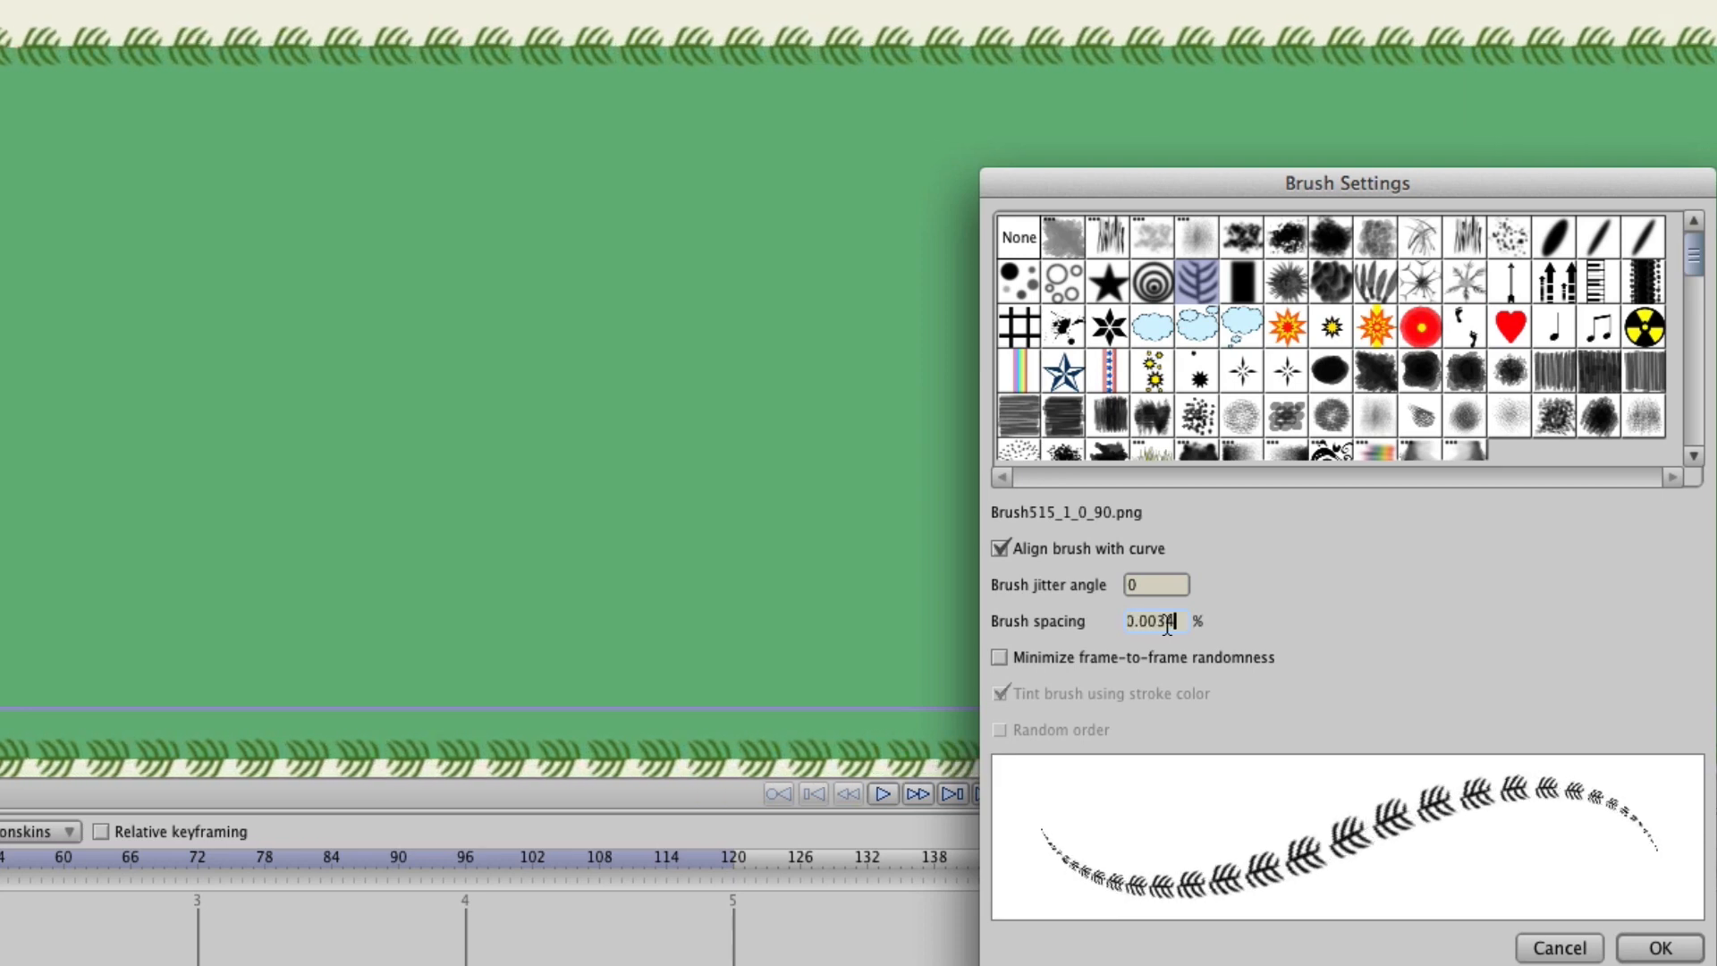
Set brush spacing to 7, minimize frame-to-frame randomness, and confirm the brush settings
text(5.5048)
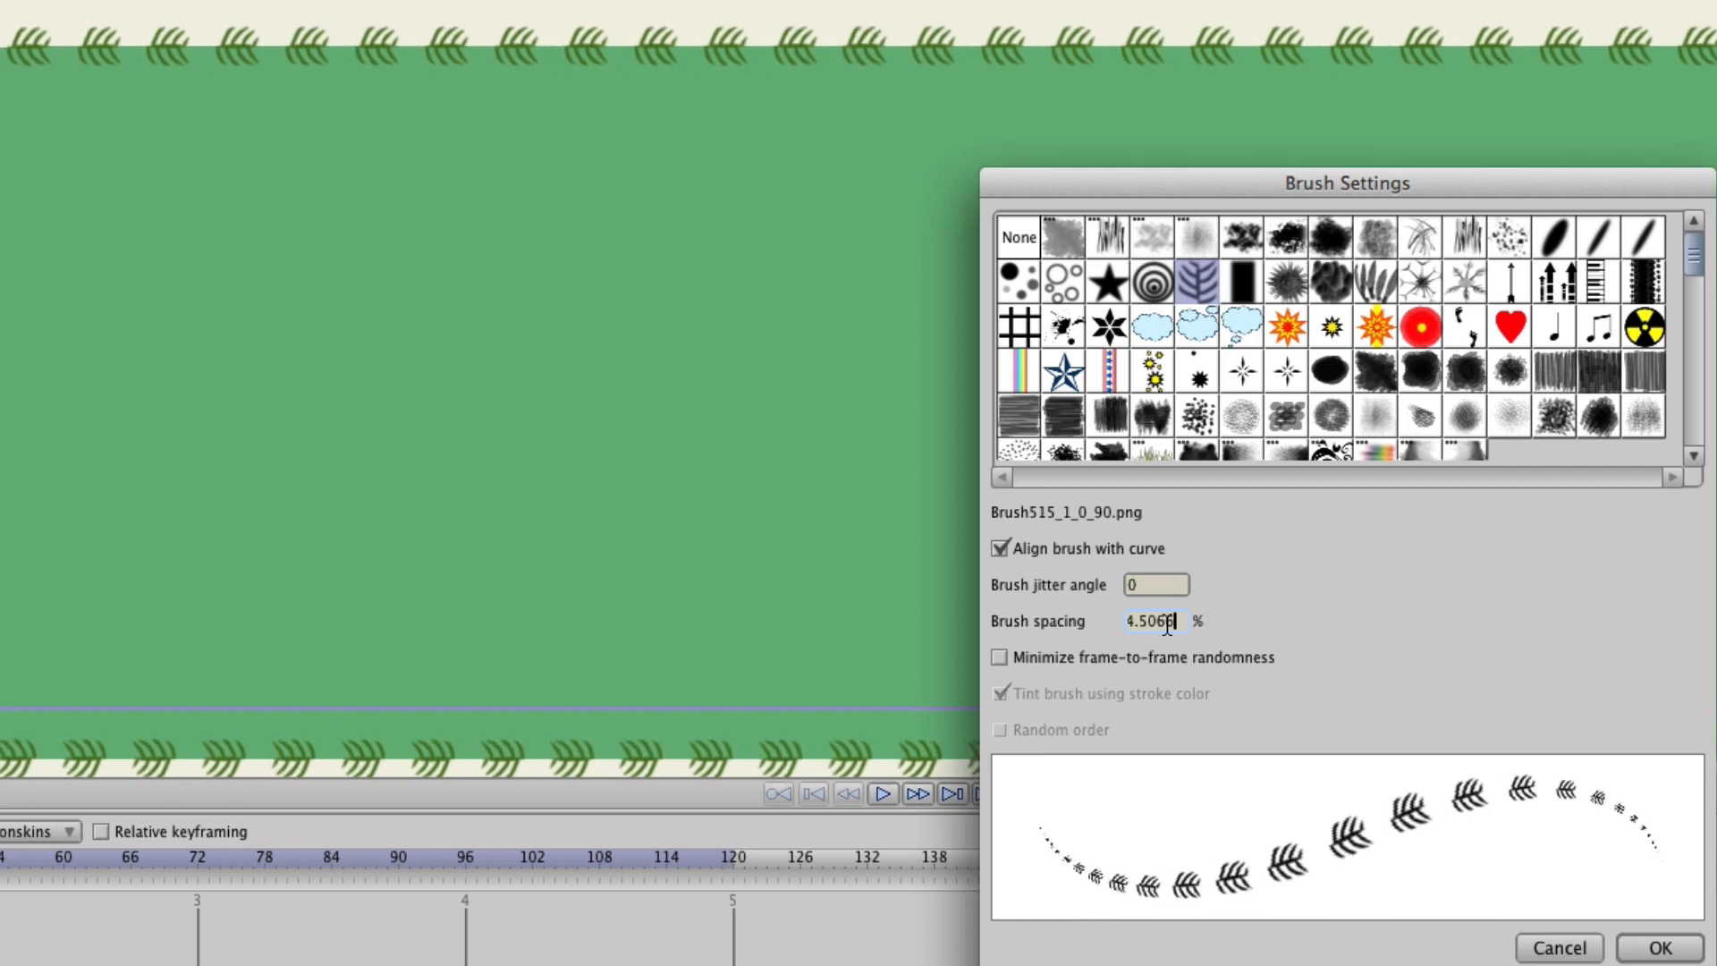
text(7.5012)
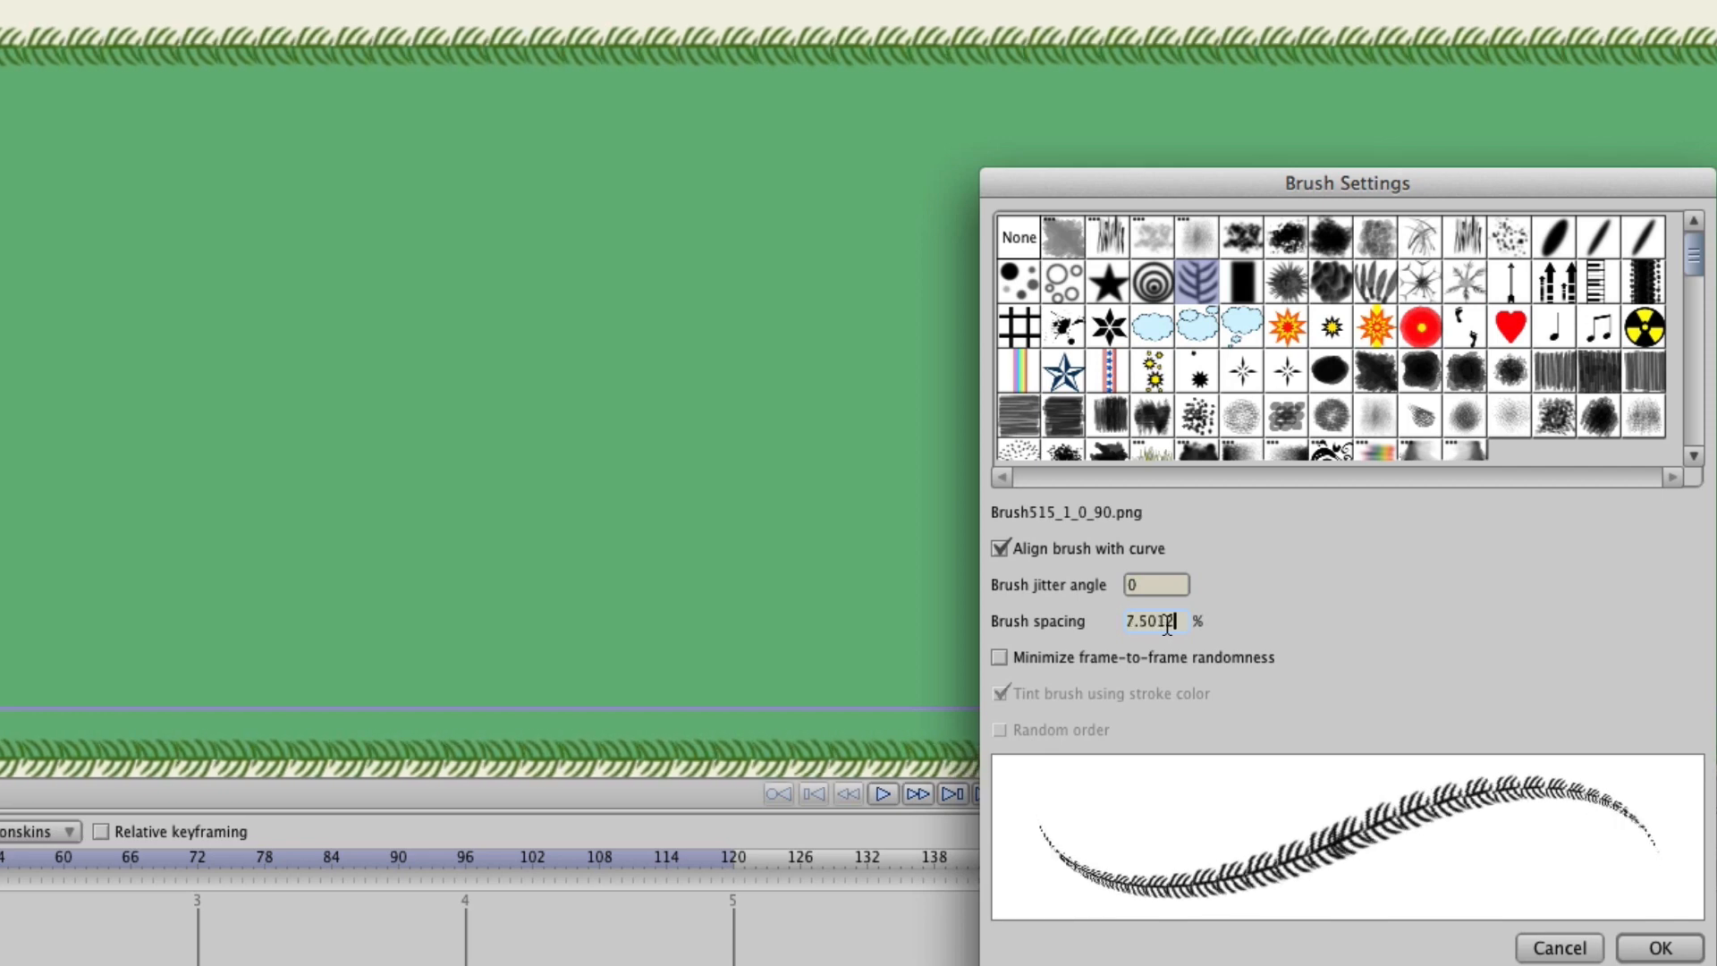
text(7.000)
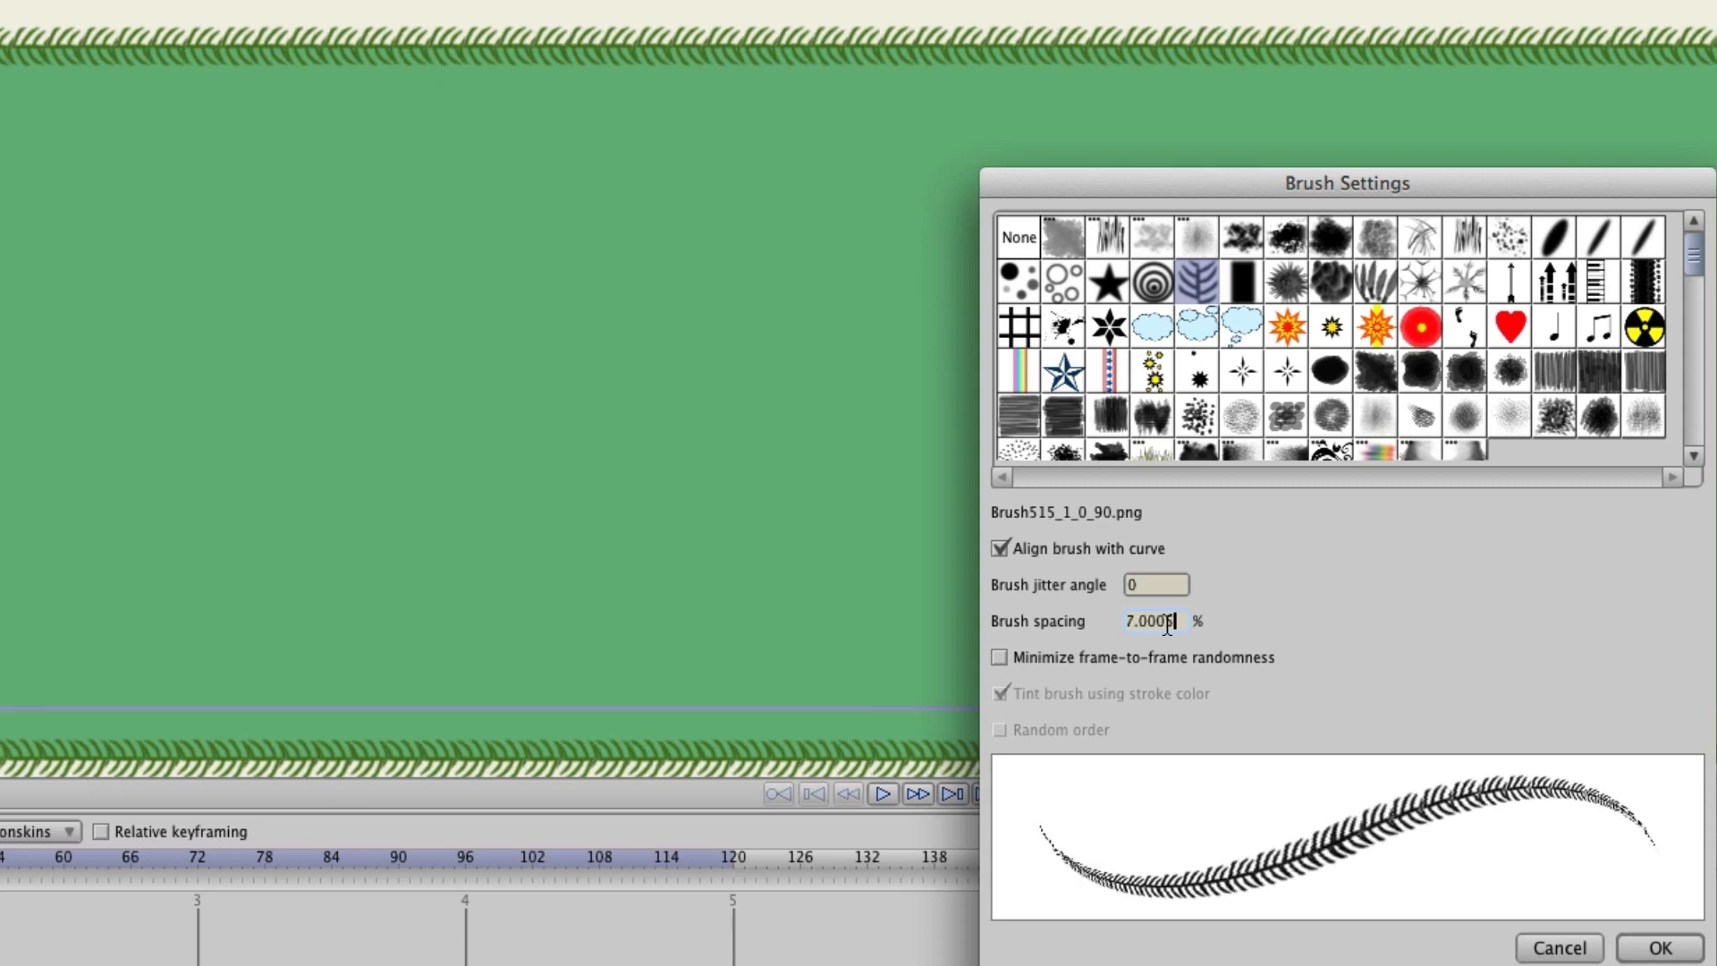
click(998, 657)
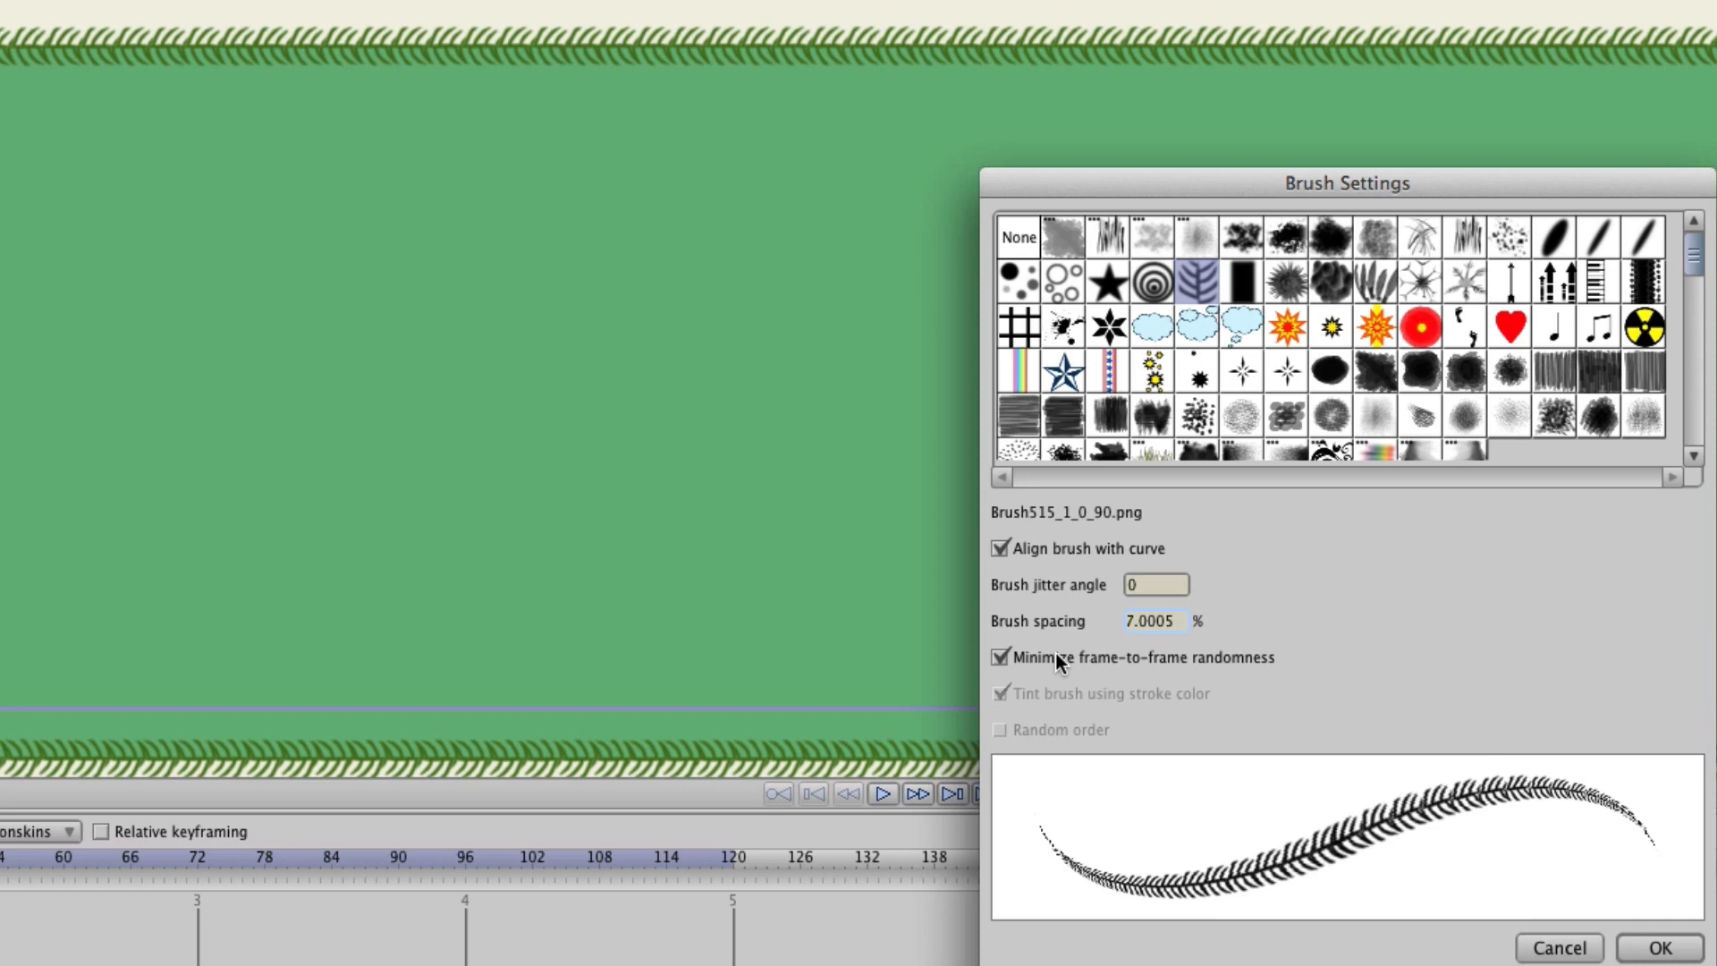
mouse_move(1499, 826)
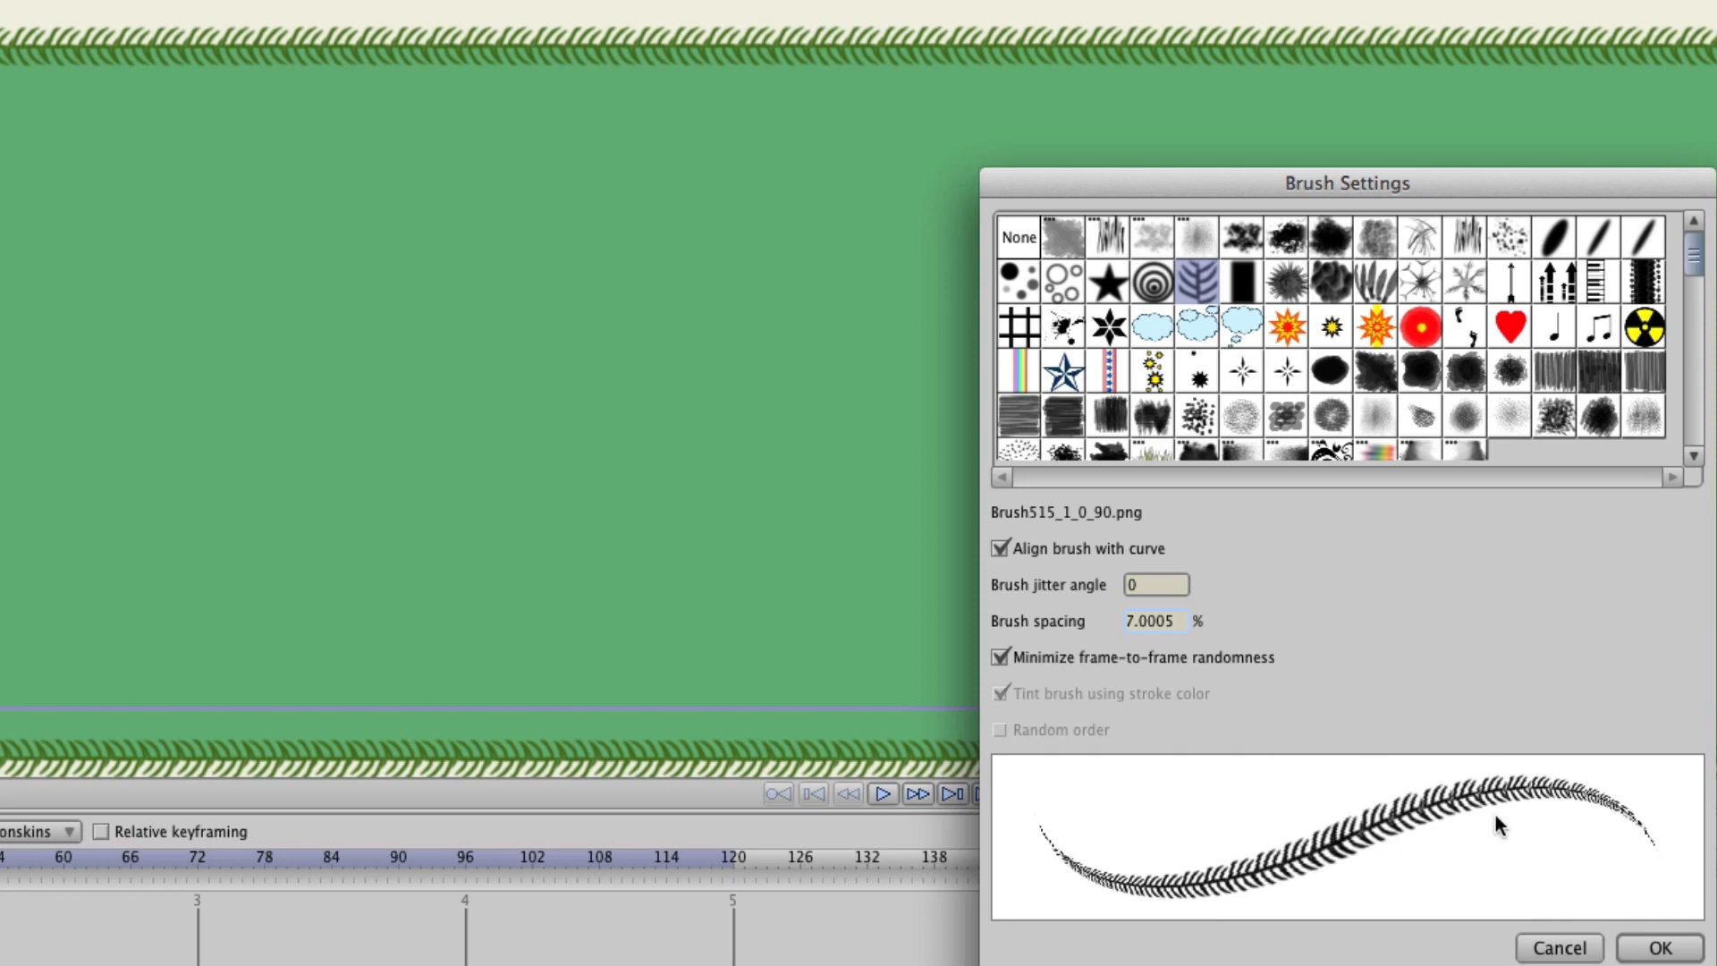
click(1659, 947)
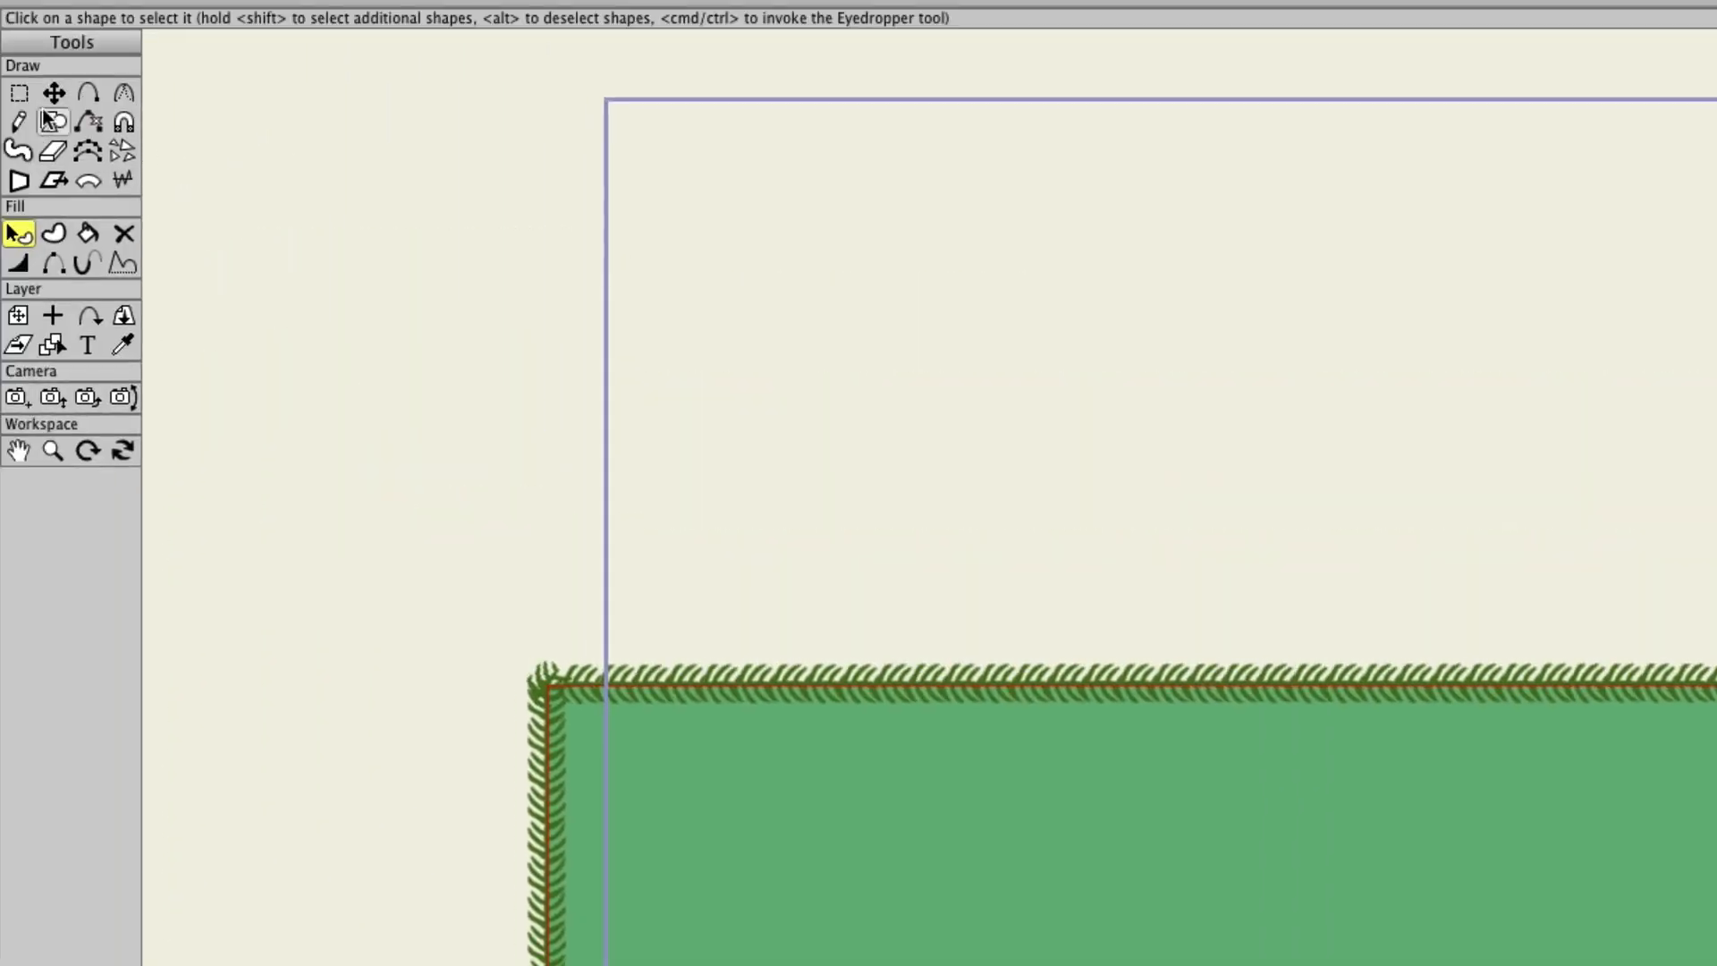
mouse_move(952, 498)
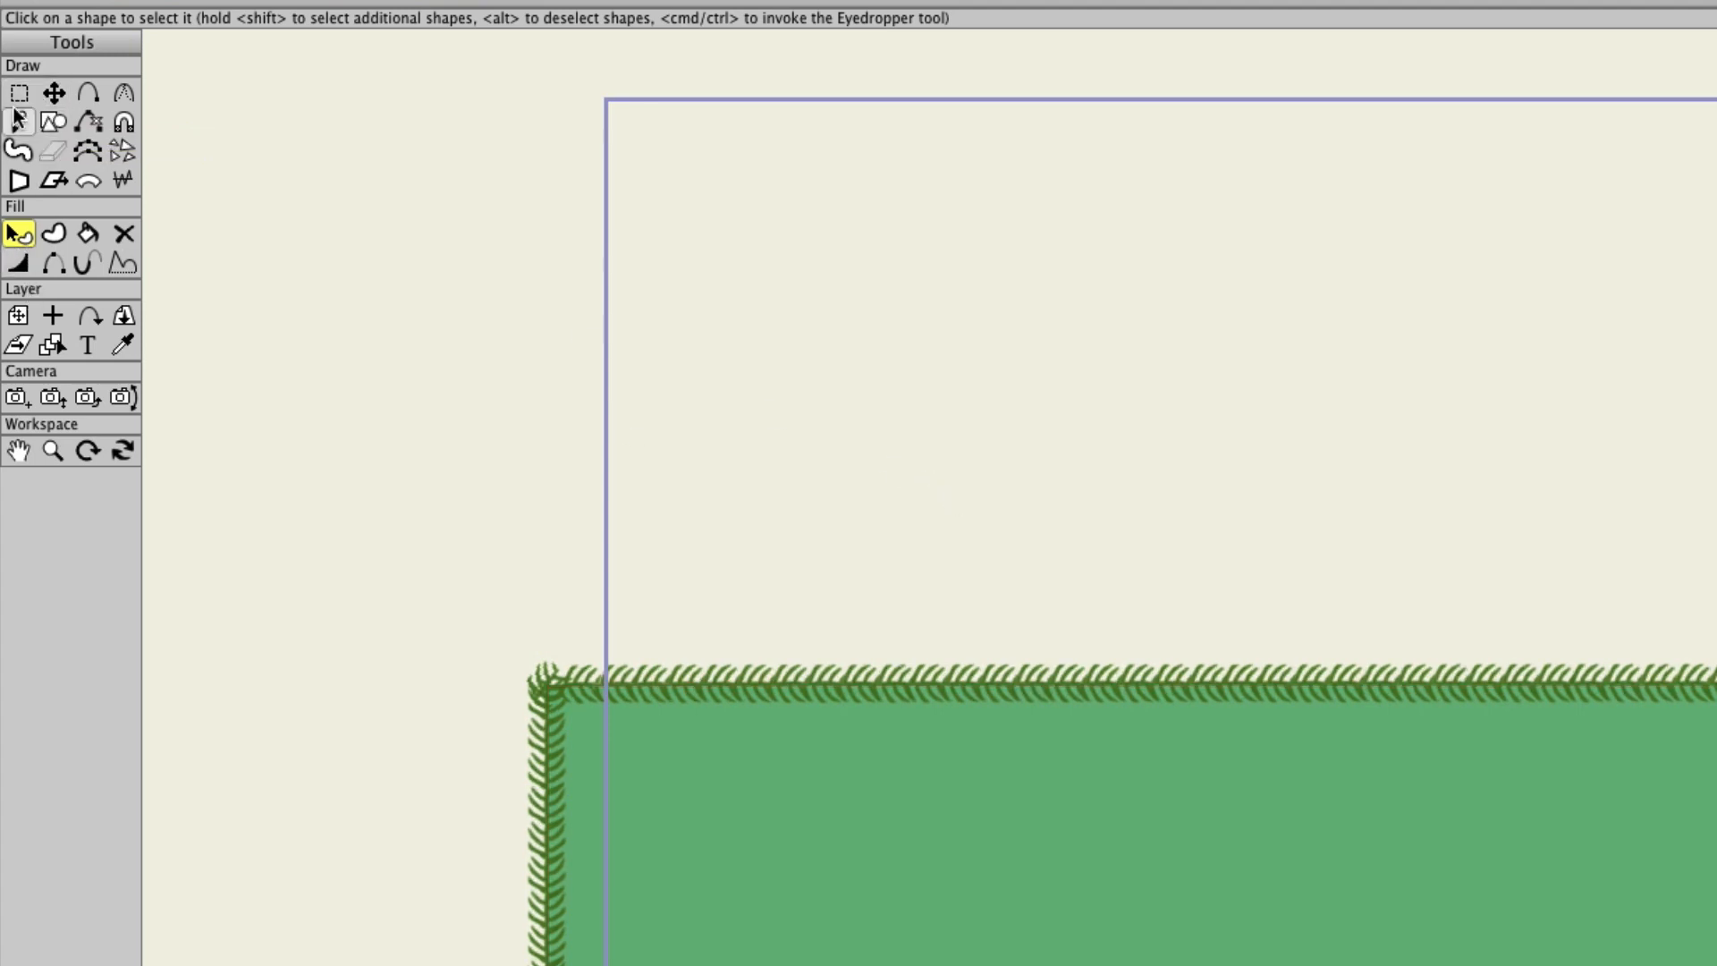
Add points to the top edge and vary their line width
click(89, 92)
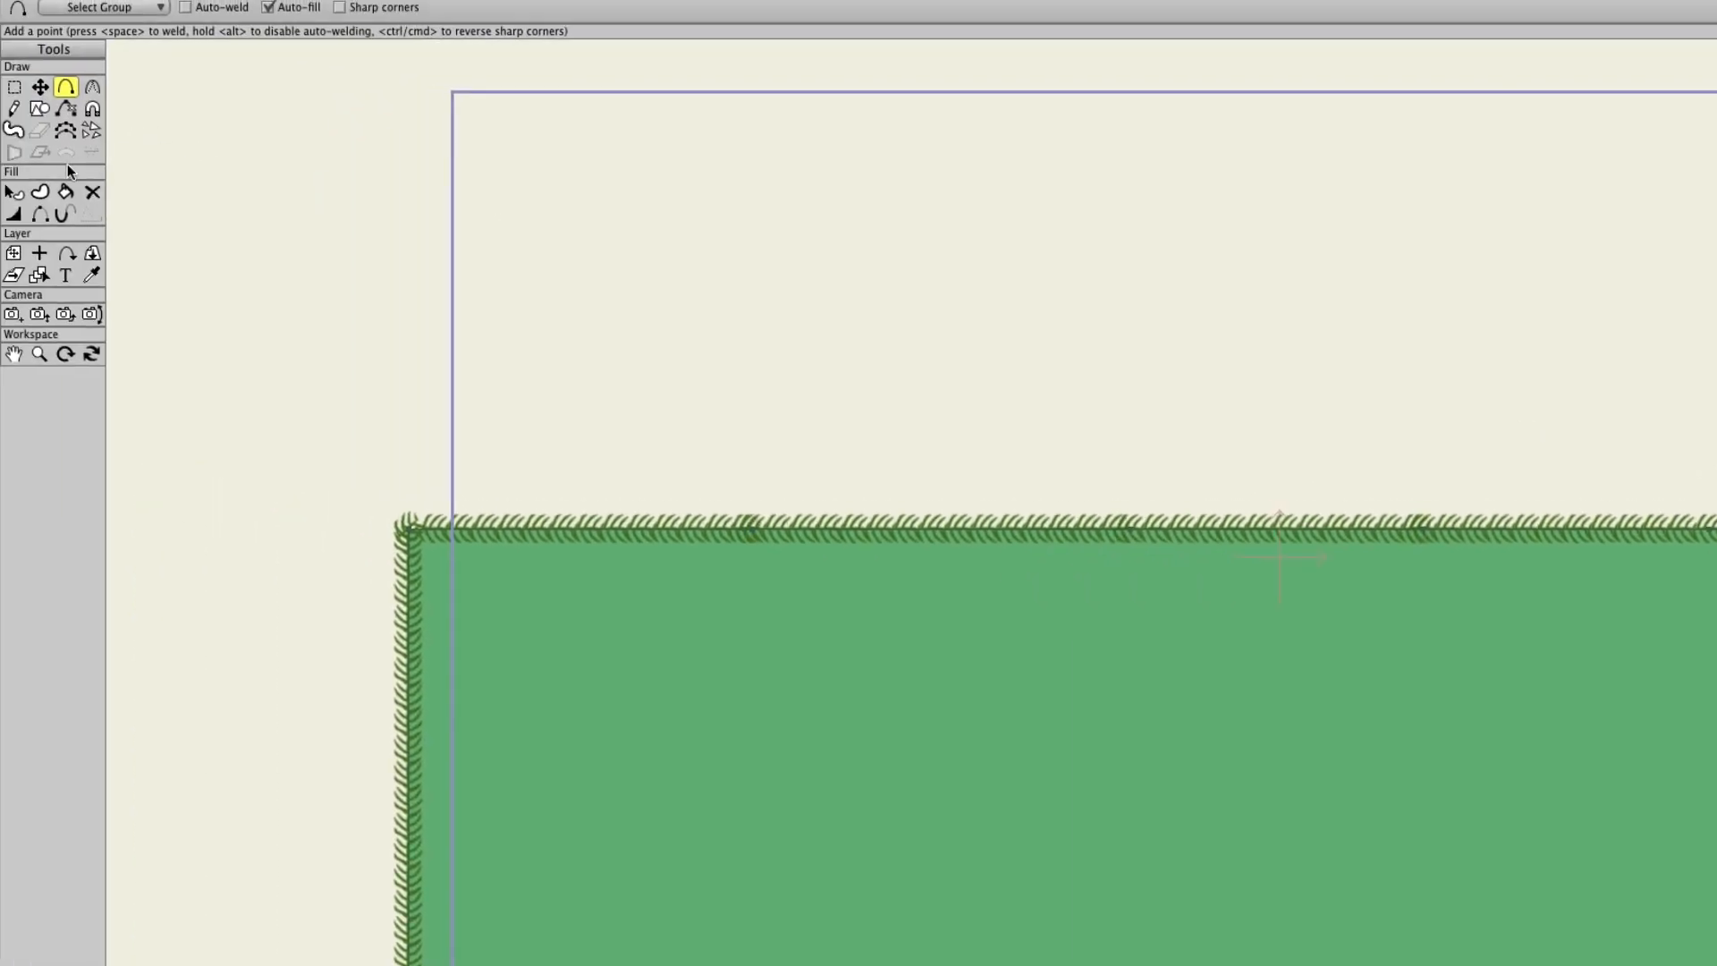
click(13, 214)
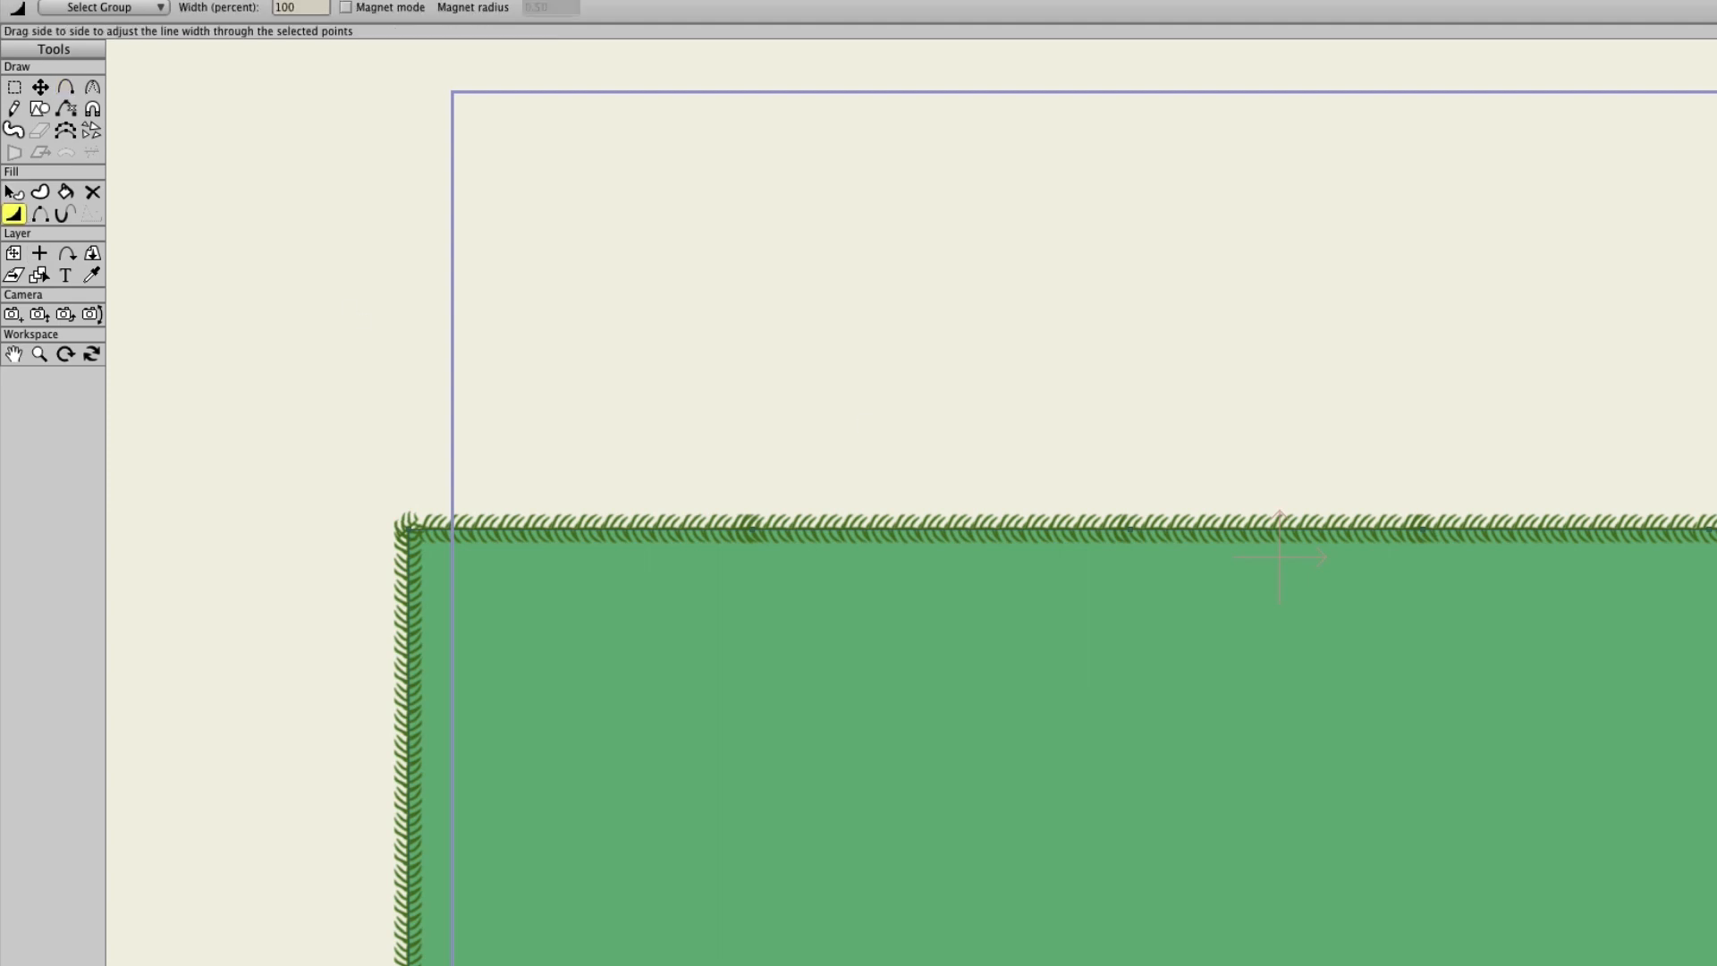
click(39, 101)
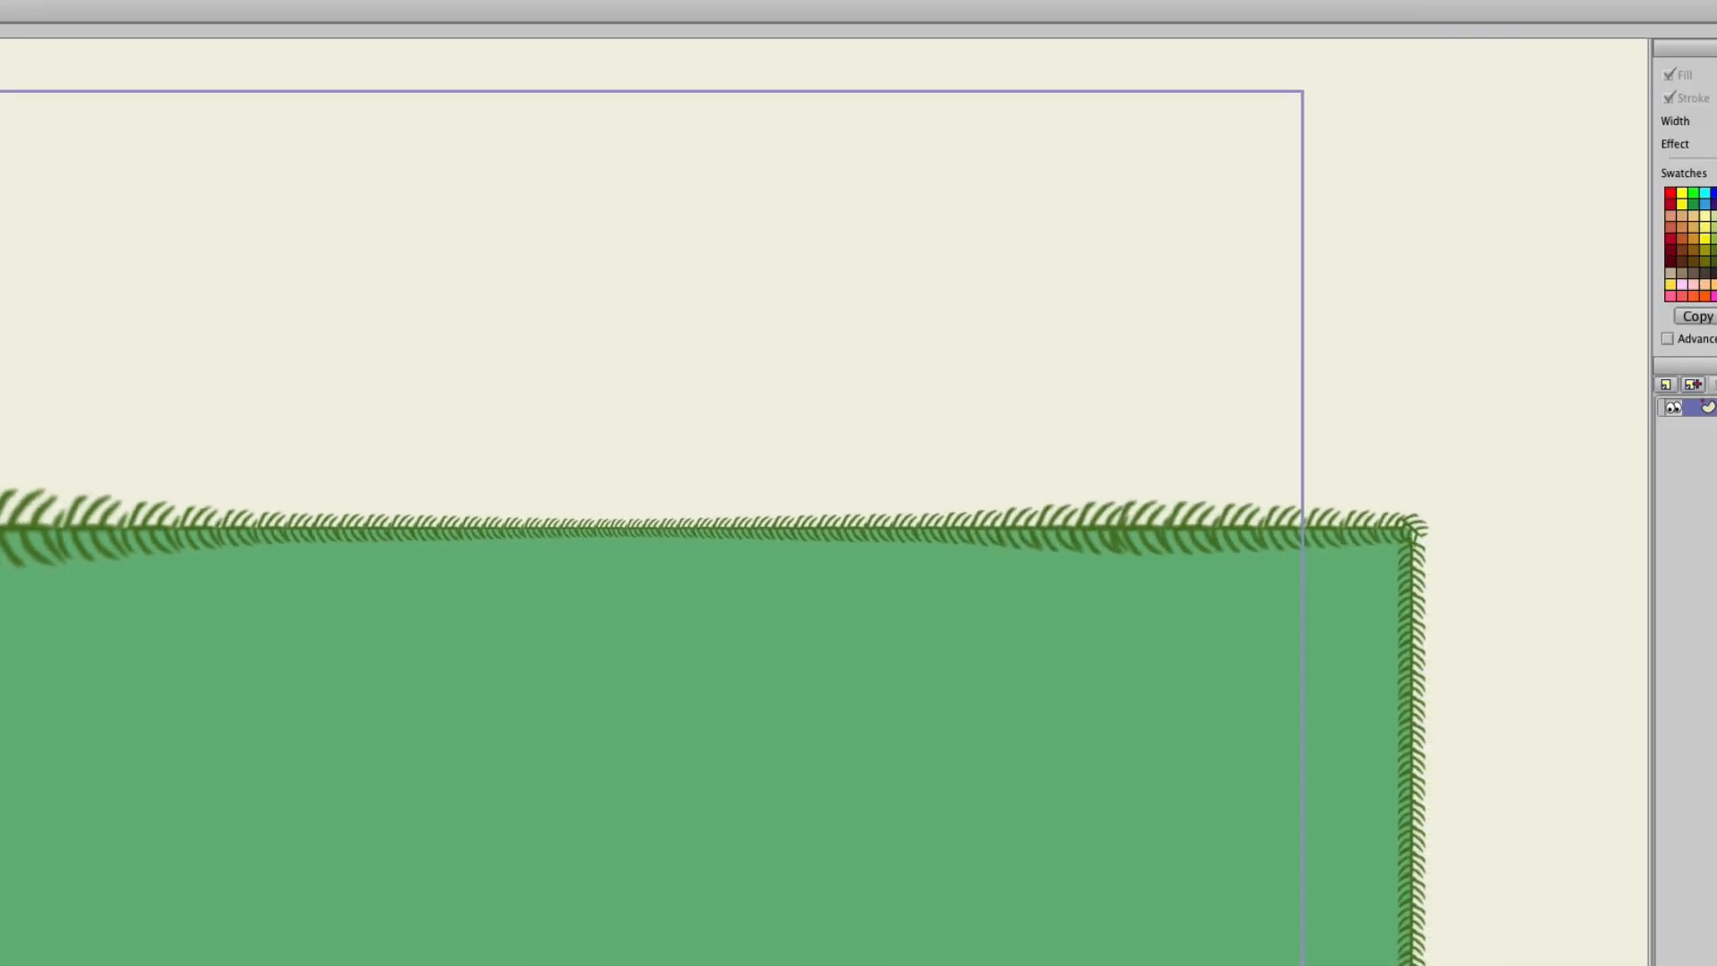
click(1688, 106)
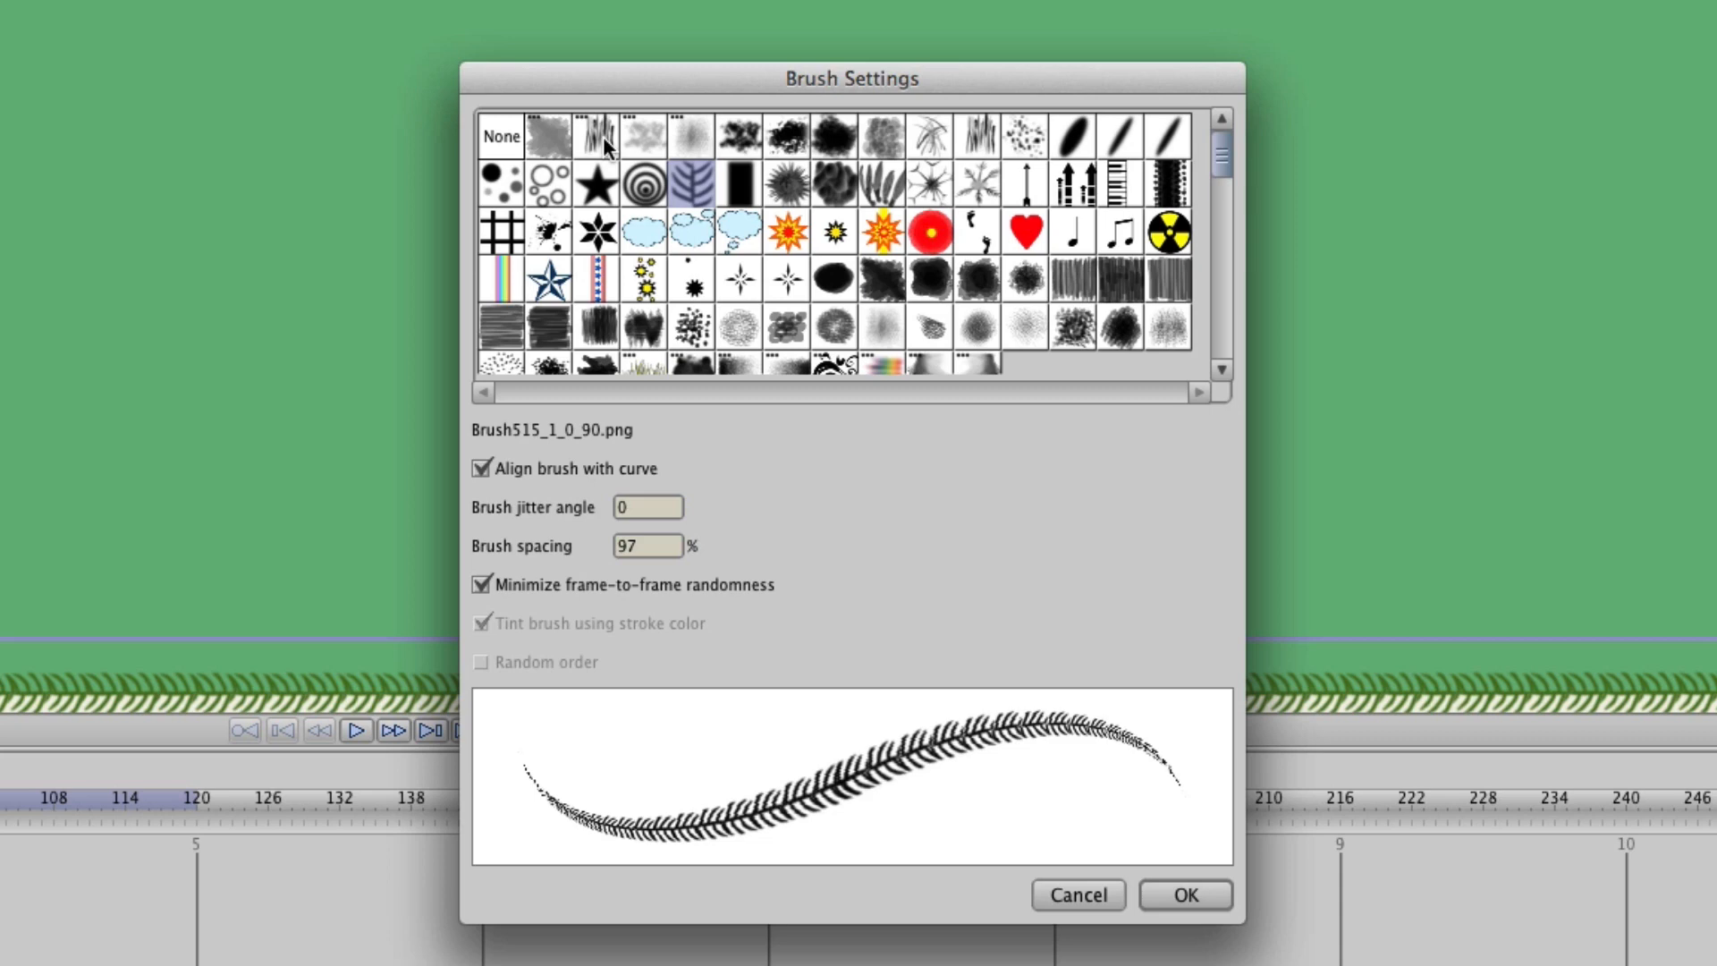
mouse_move(611, 151)
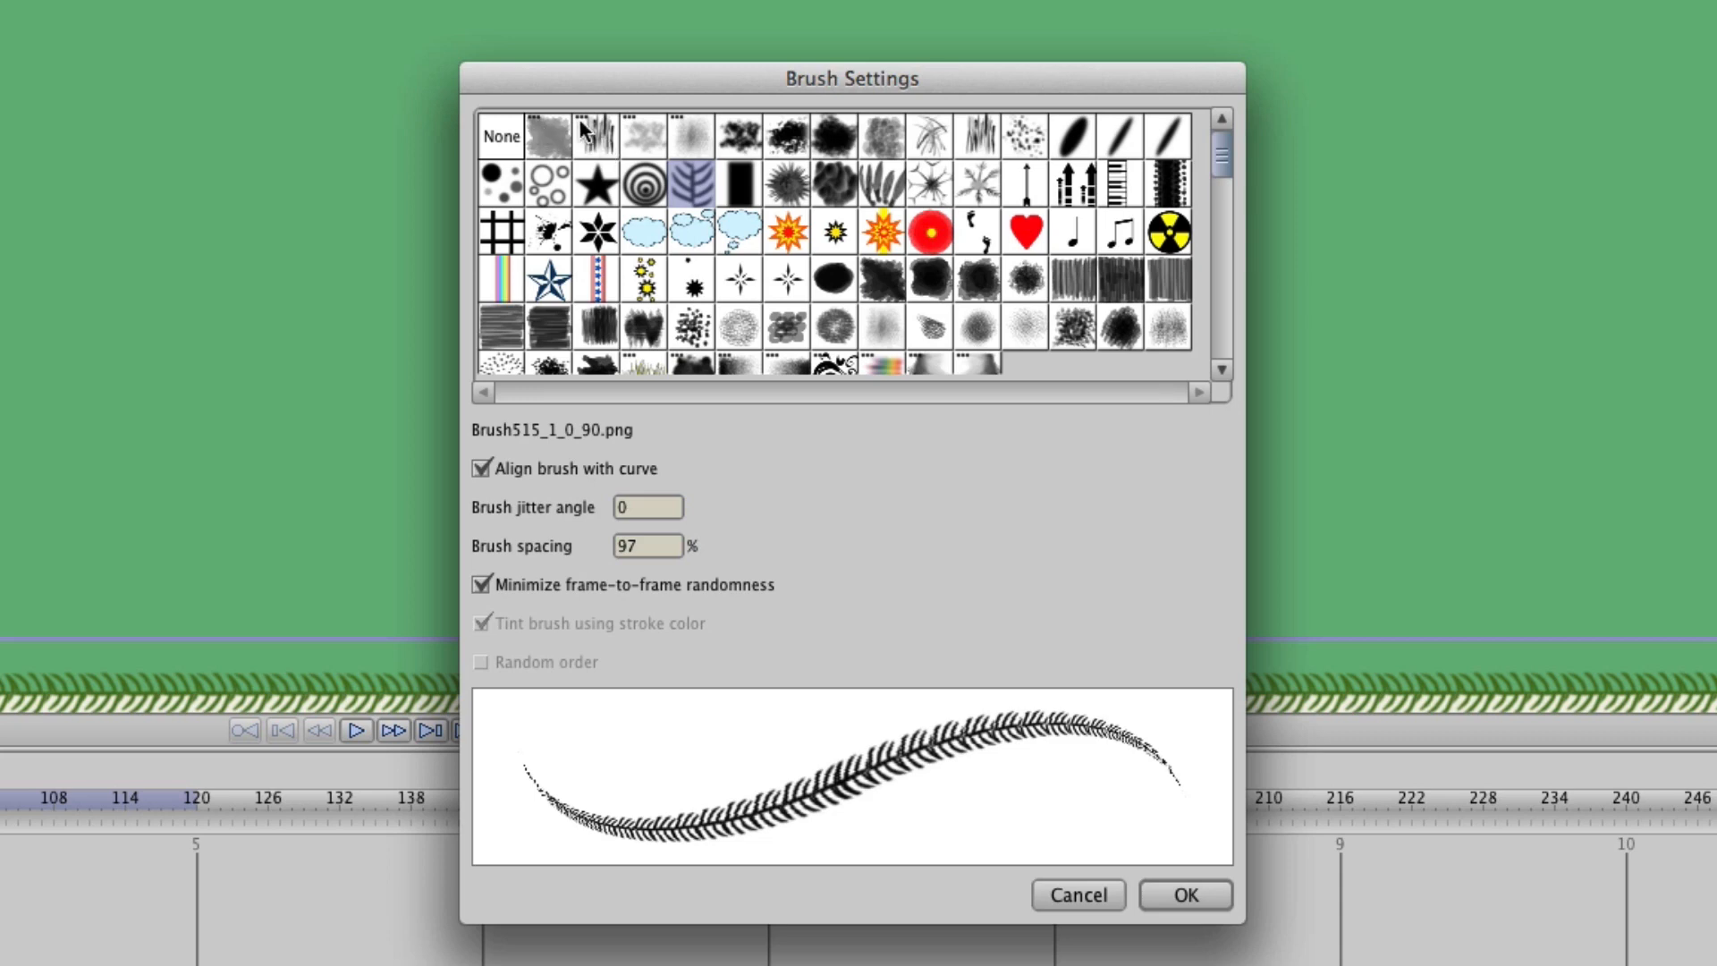
click(595, 135)
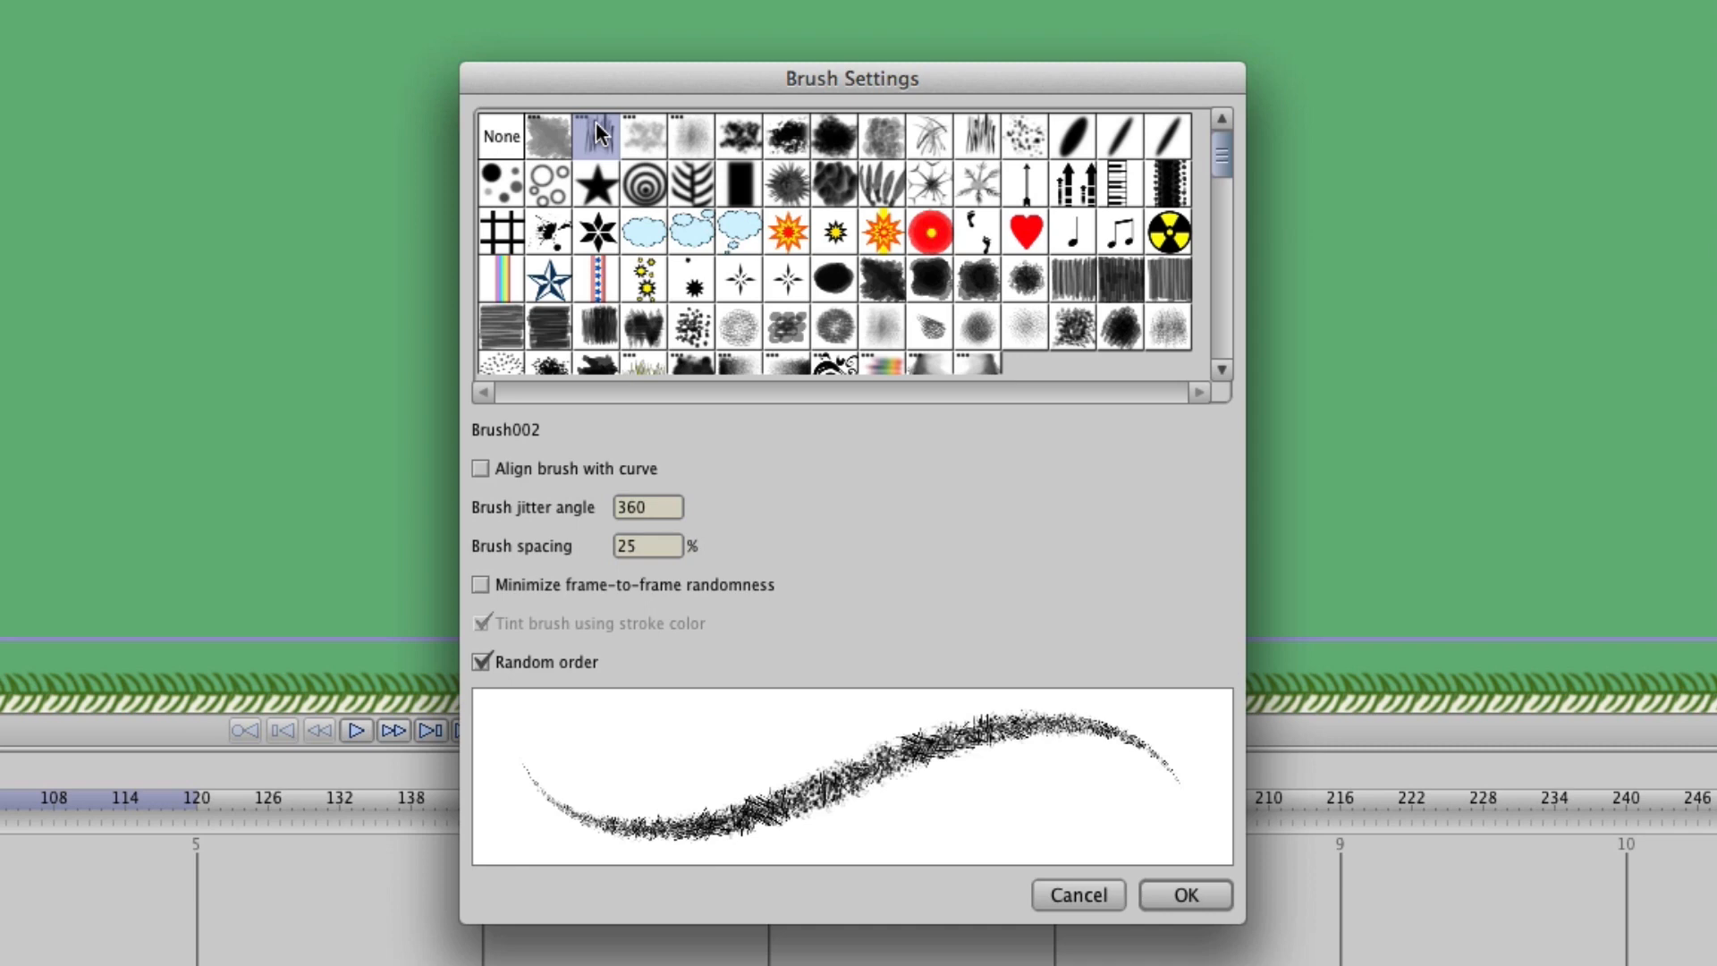
mouse_move(589, 601)
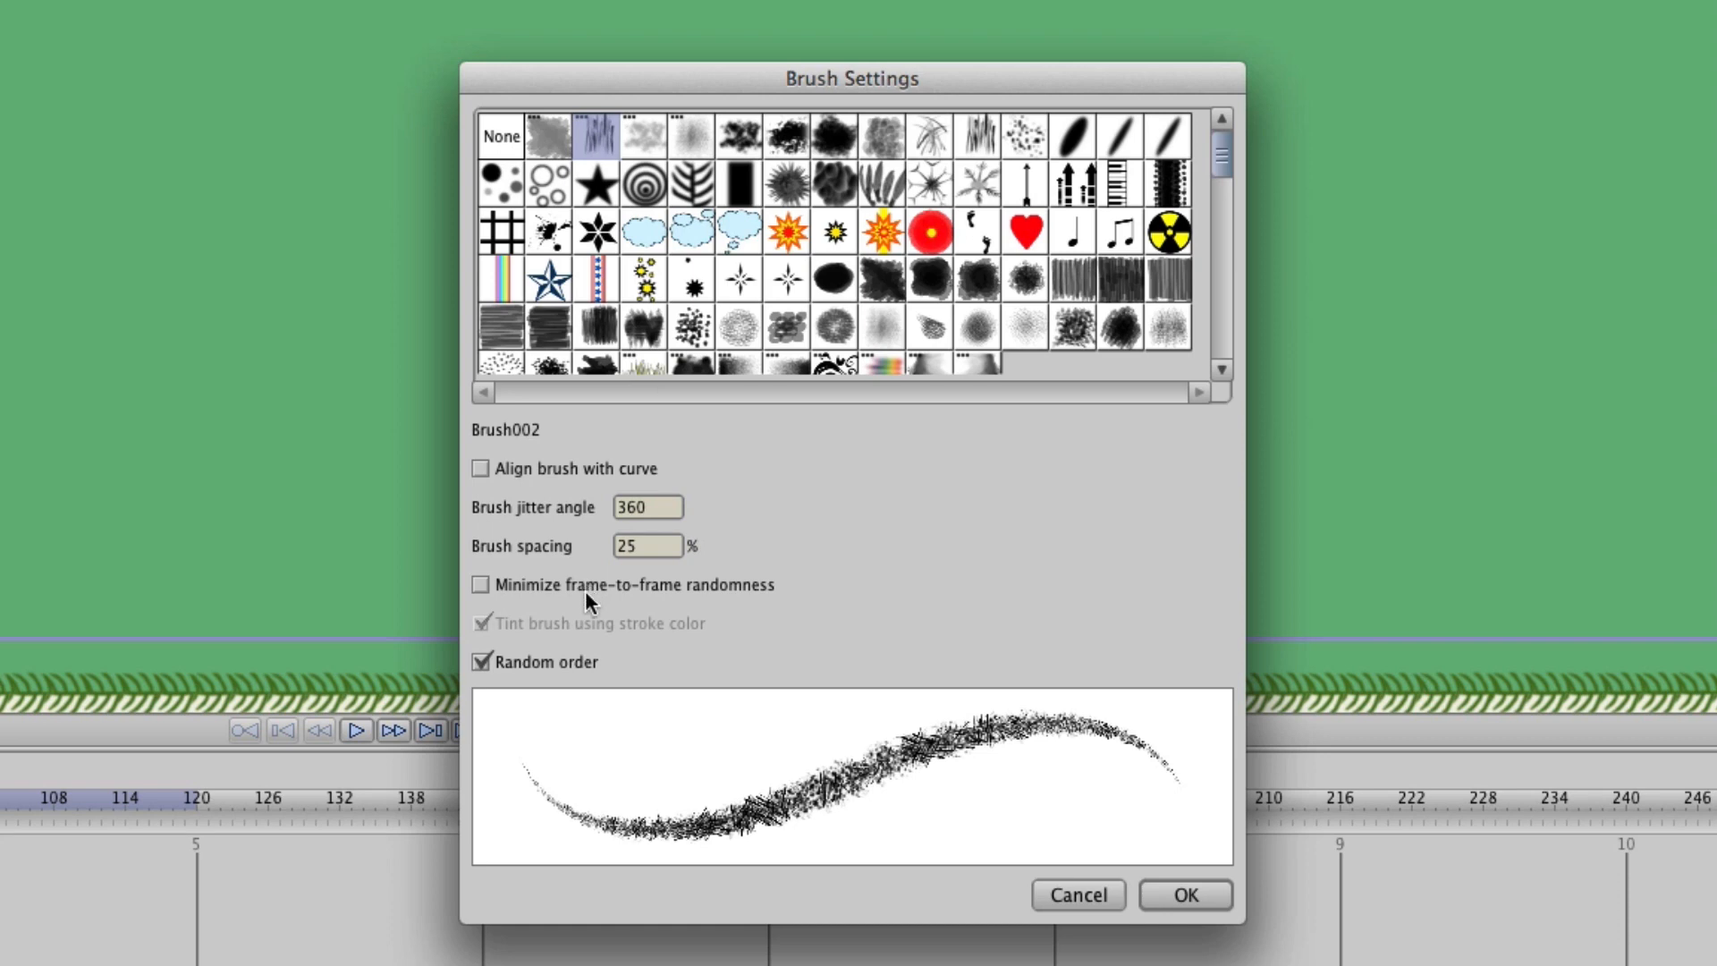
click(478, 662)
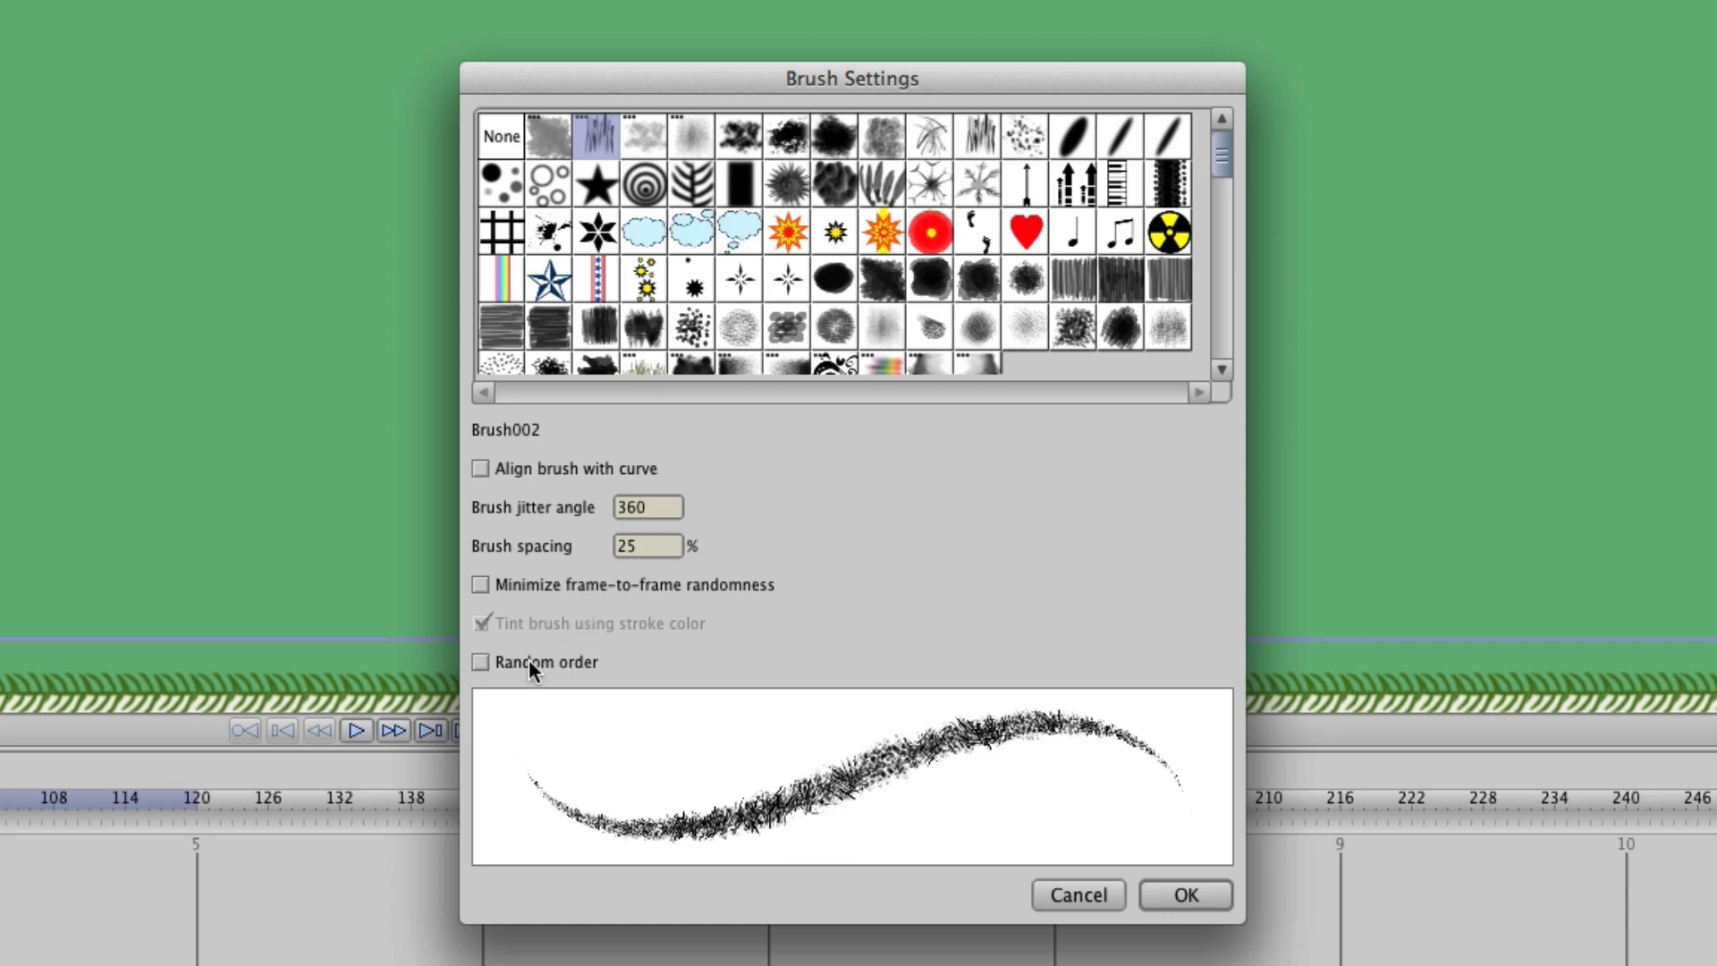
click(478, 662)
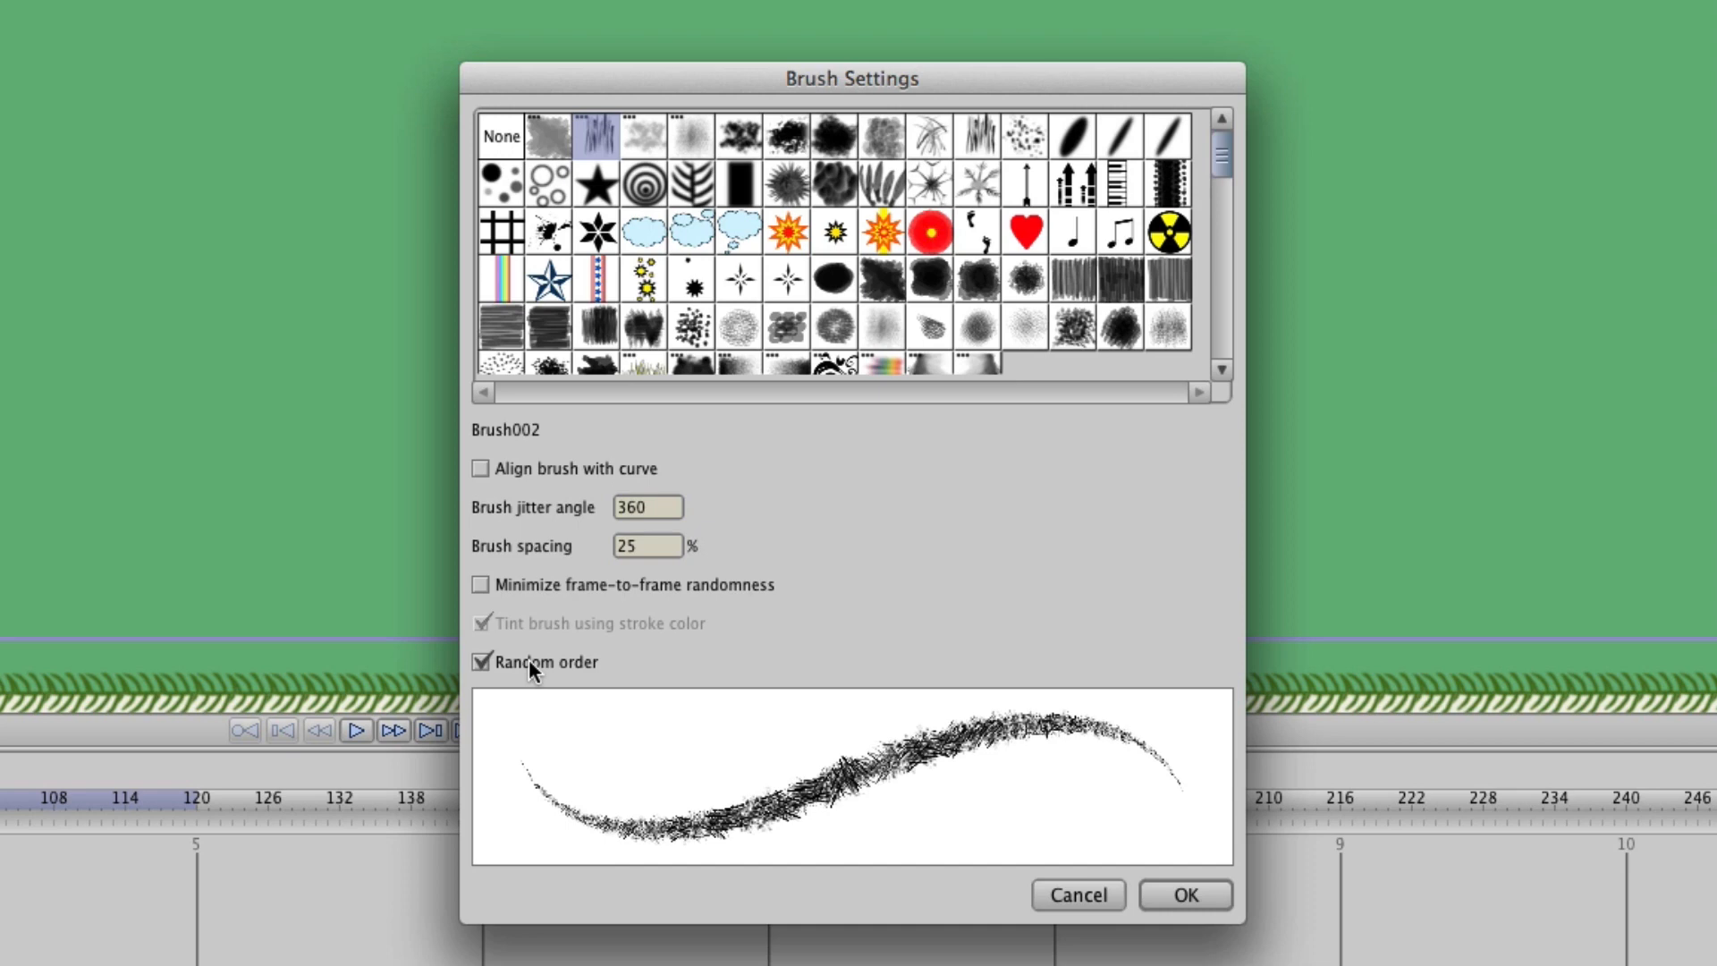
click(1184, 895)
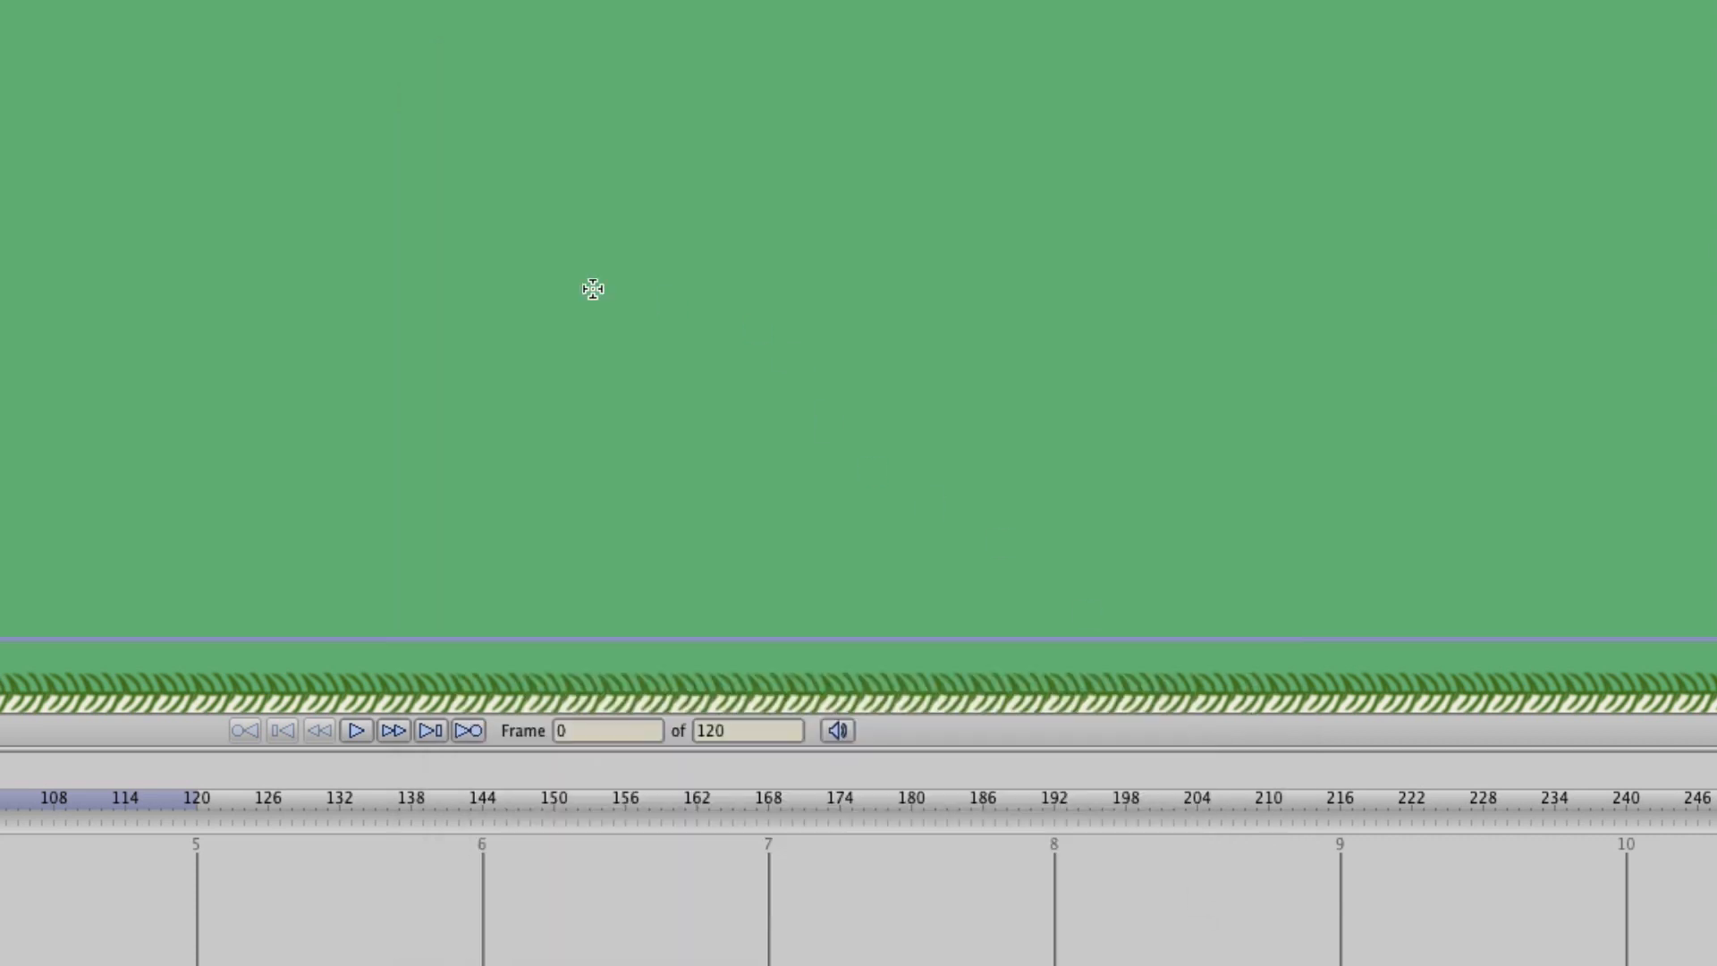